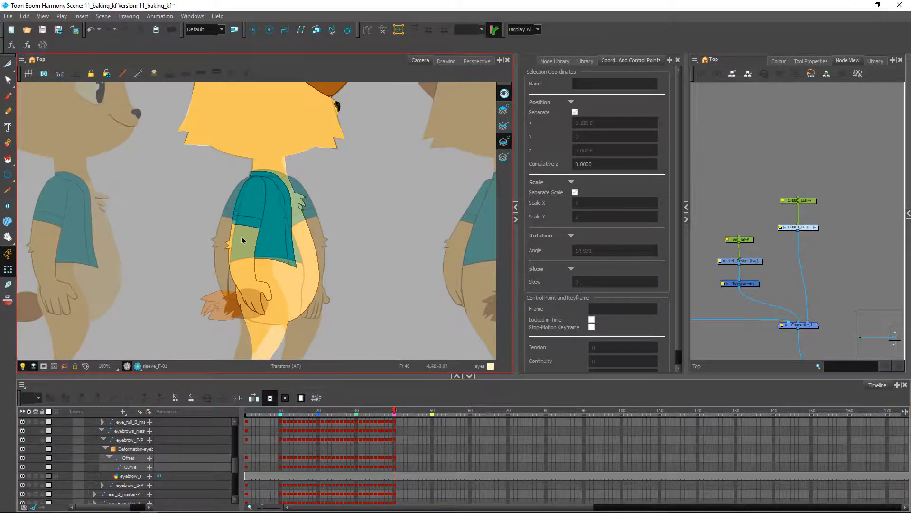
Select the front arm and rotate it down to hang beside the torso, fine-tuning the pose
click(241, 250)
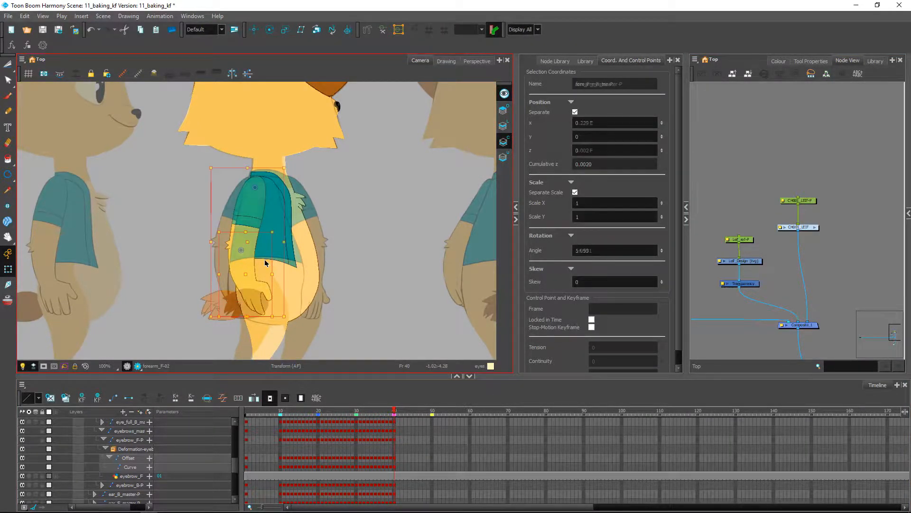
drag(264, 264, 328, 308)
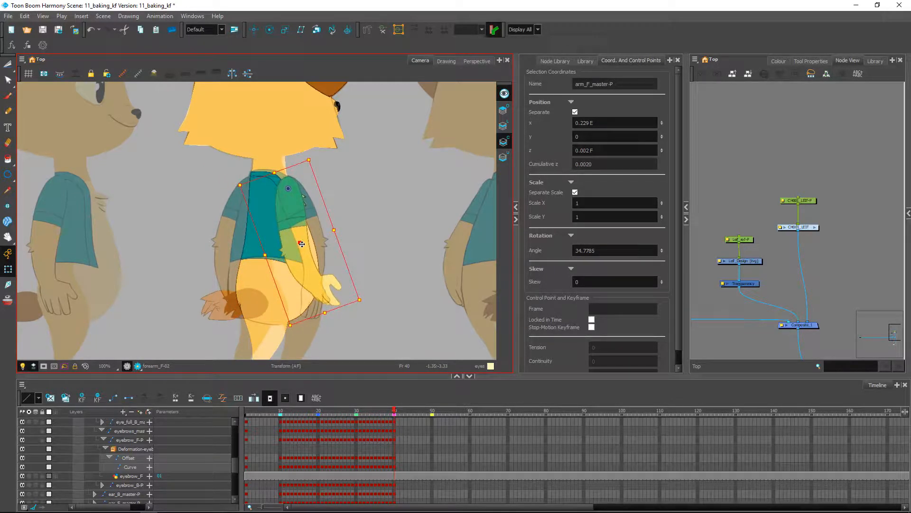
drag(302, 243, 385, 301)
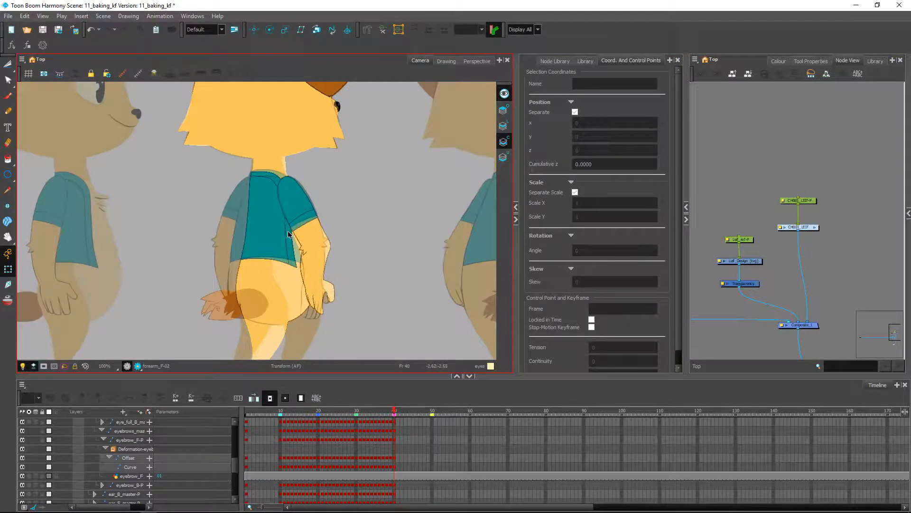
drag(288, 236, 308, 275)
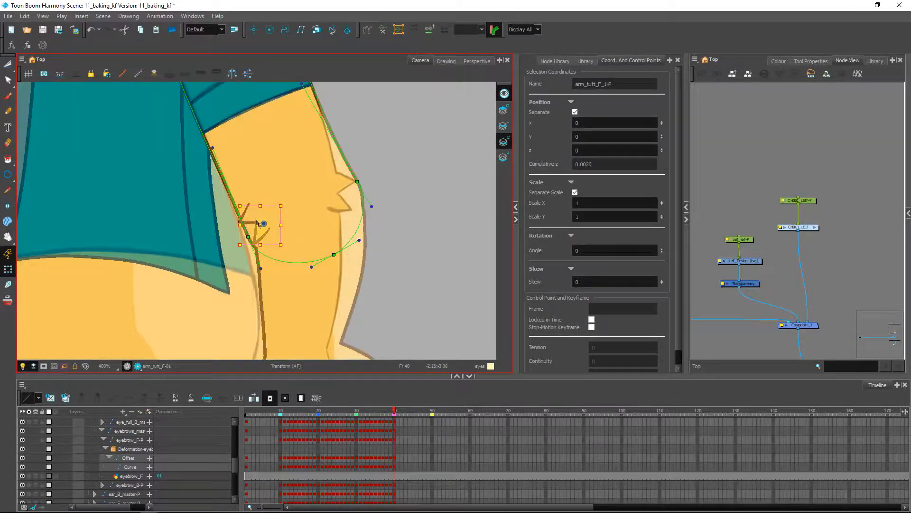
Move arm_hair_F-P onto the upper arm's outer edge and rotate it to about 112°
drag(264, 223, 259, 215)
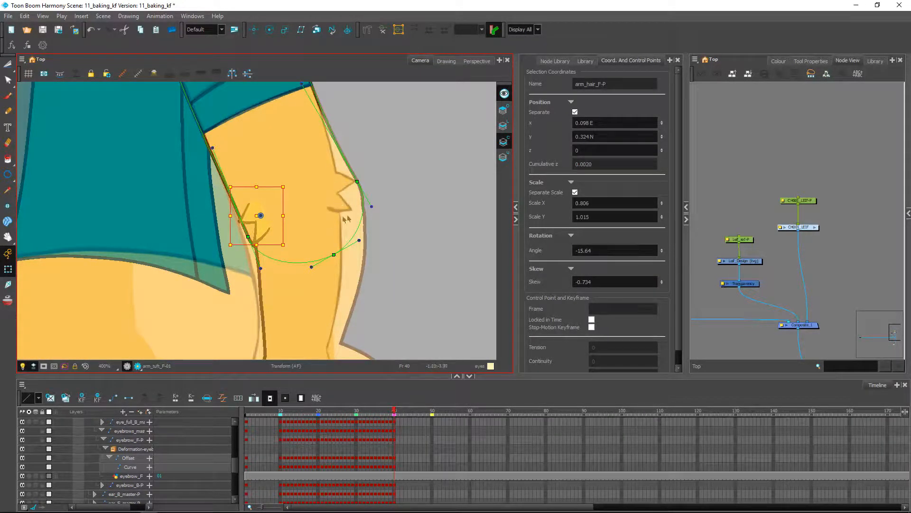
scroll(down, 3)
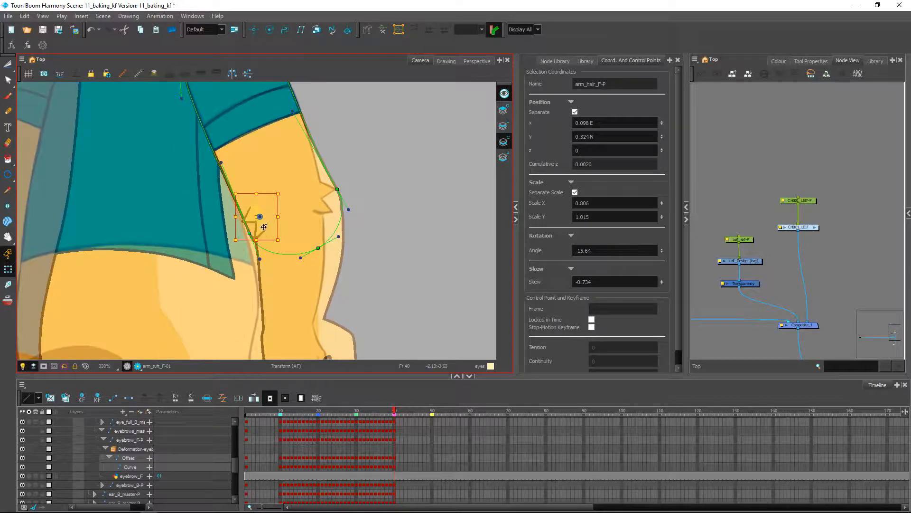
drag(260, 217, 283, 211)
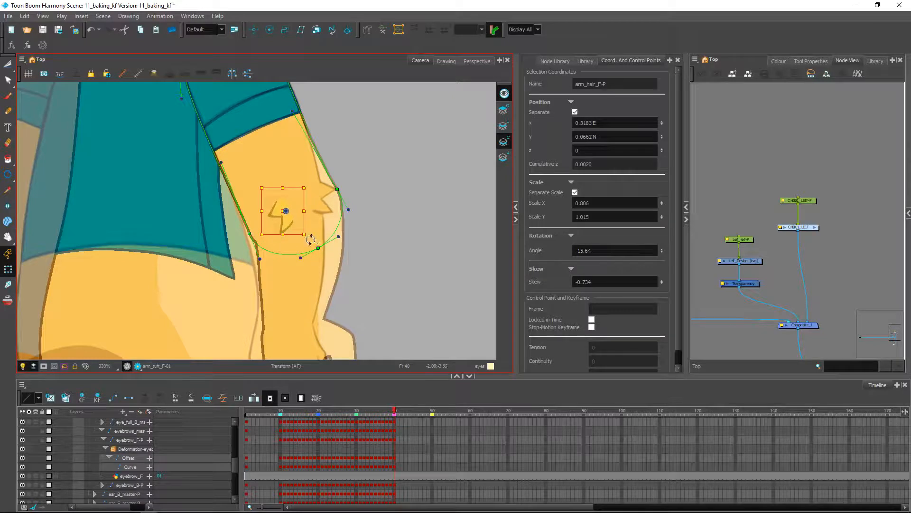
drag(311, 239, 314, 224)
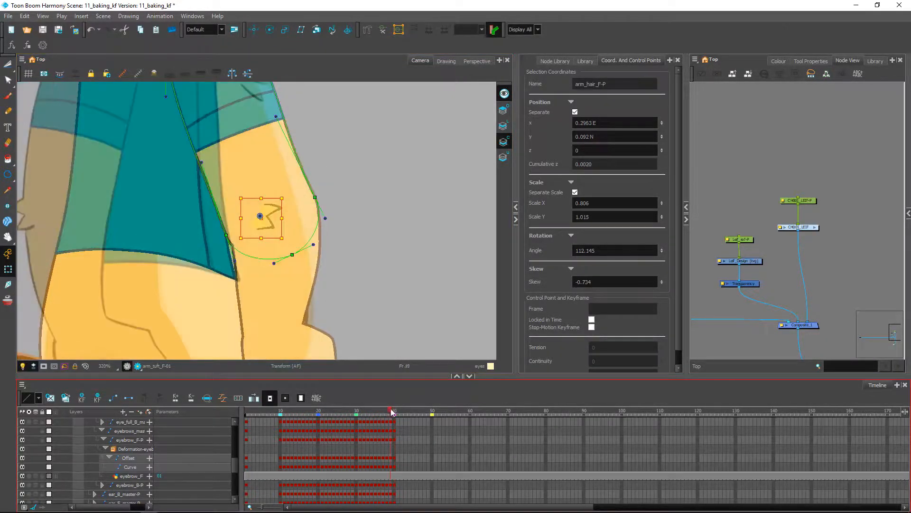
click(383, 412)
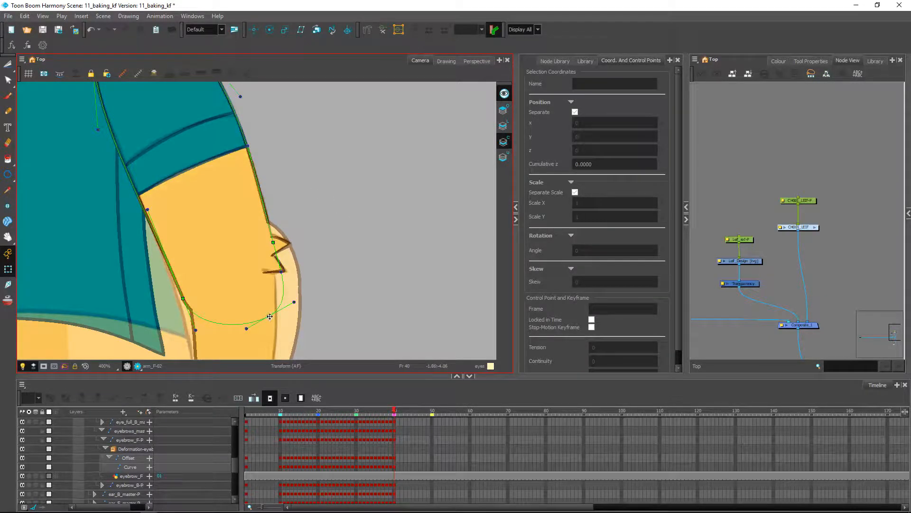
Bend the front forearm downward and fit its deformation curve points to the forearm outline
drag(294, 303, 278, 312)
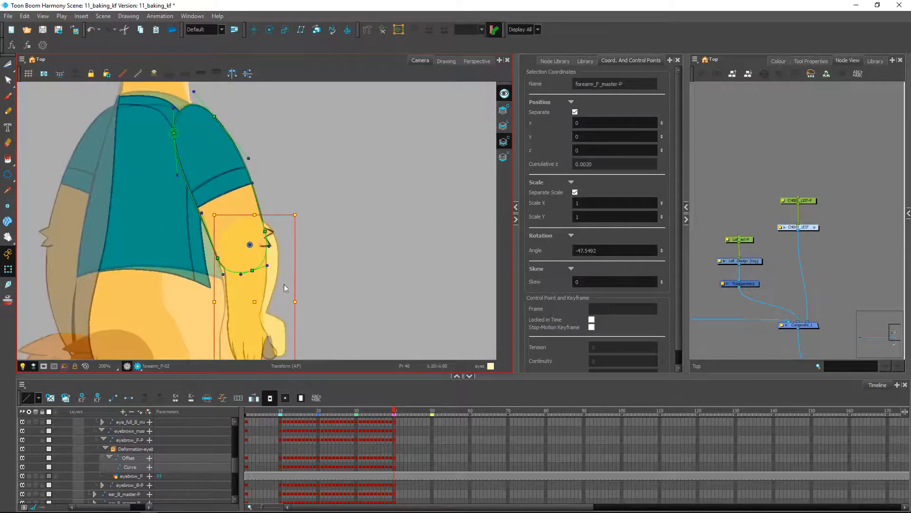
drag(284, 288, 257, 301)
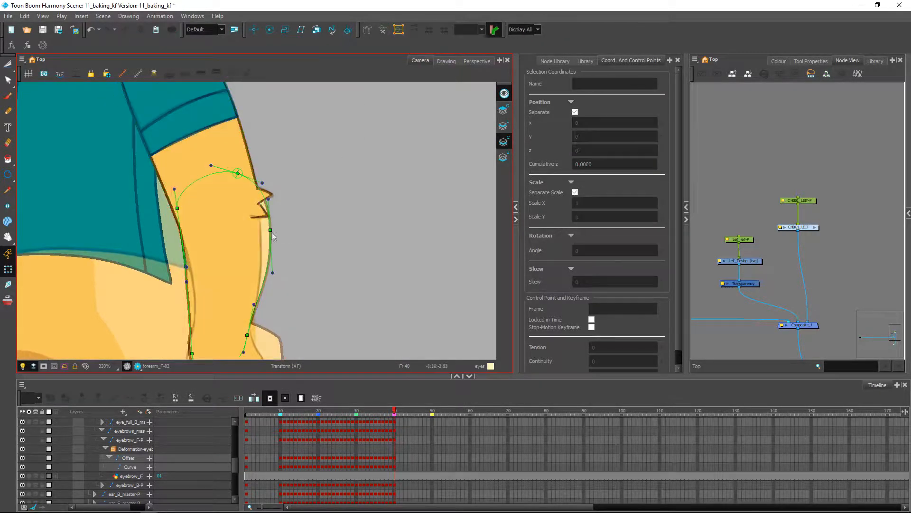
drag(273, 237, 269, 232)
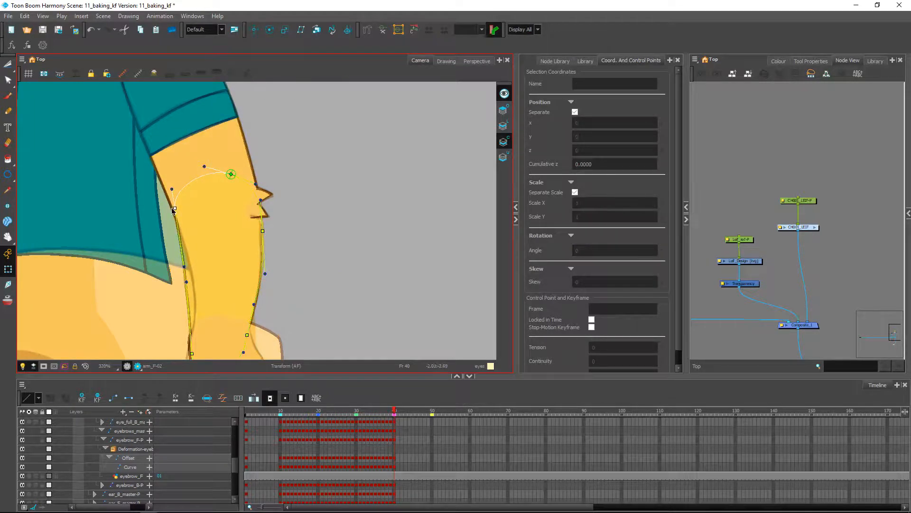
drag(174, 209, 182, 269)
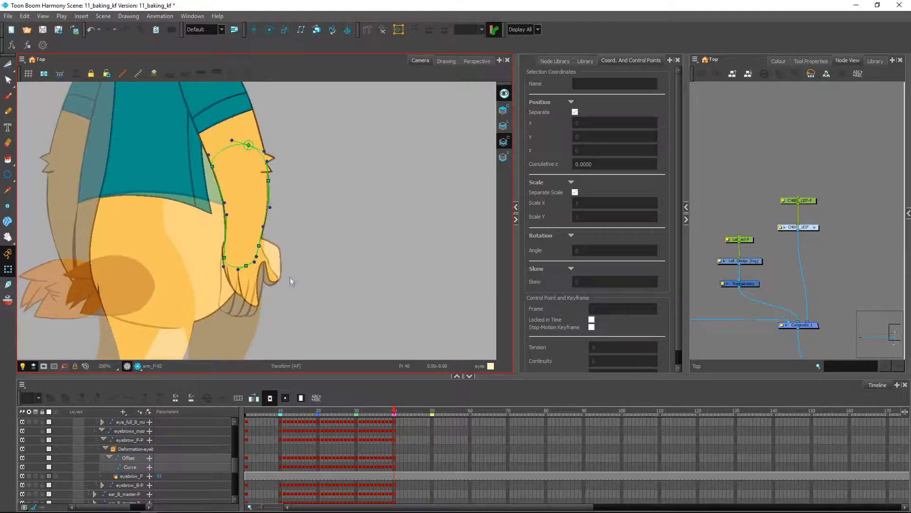
click(248, 277)
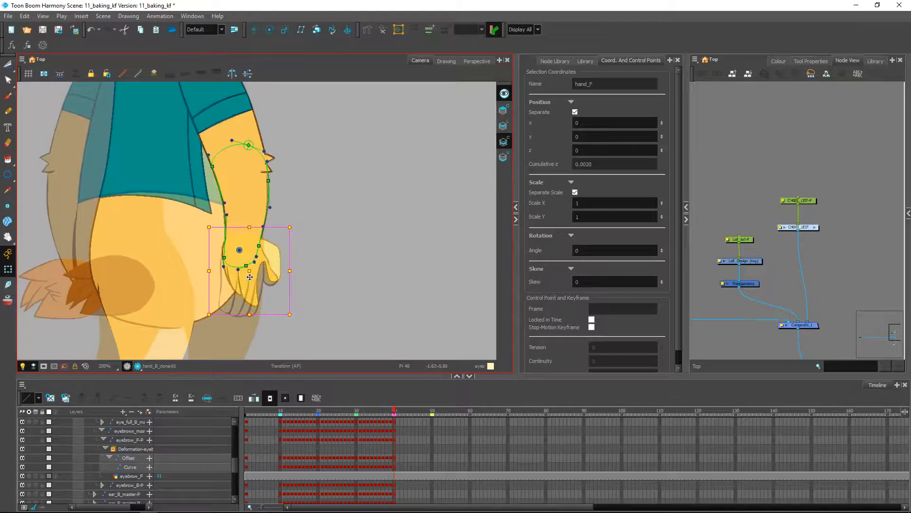
Adjust the front hand and scroll the Node View to the arm_hair_F-P and arm_tuft nodes
drag(250, 277, 243, 250)
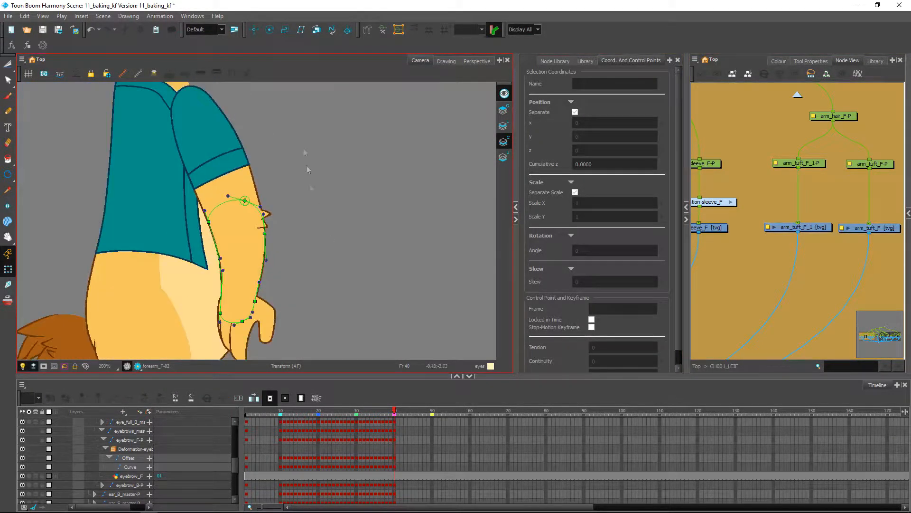
scroll(down, 3)
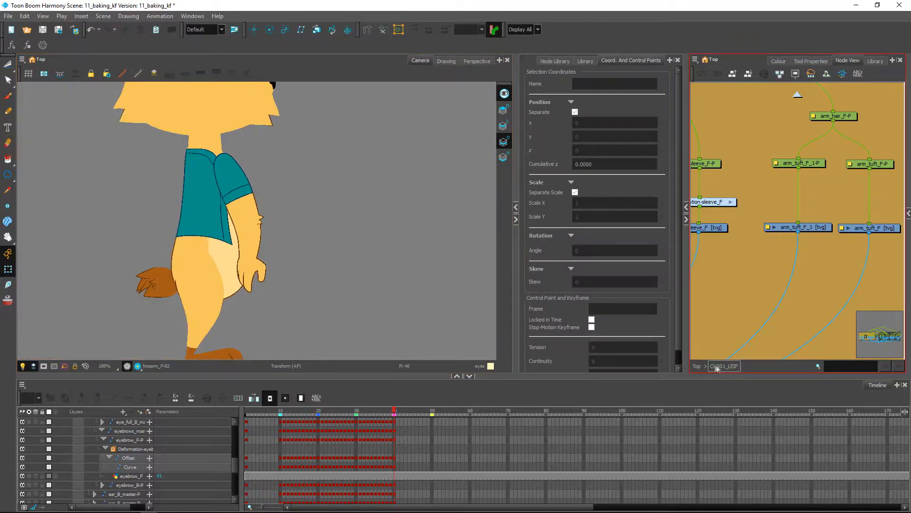
Return the Node View to the Top level and select the back arm
click(246, 273)
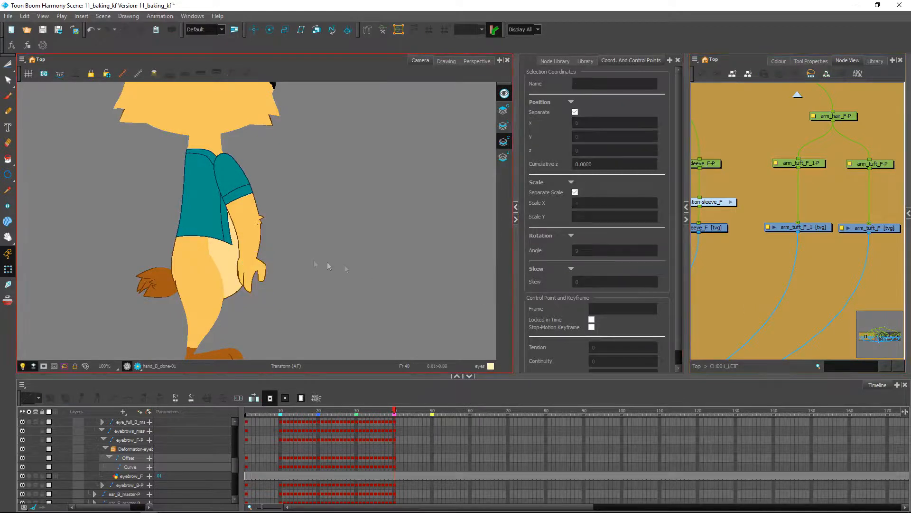
click(249, 271)
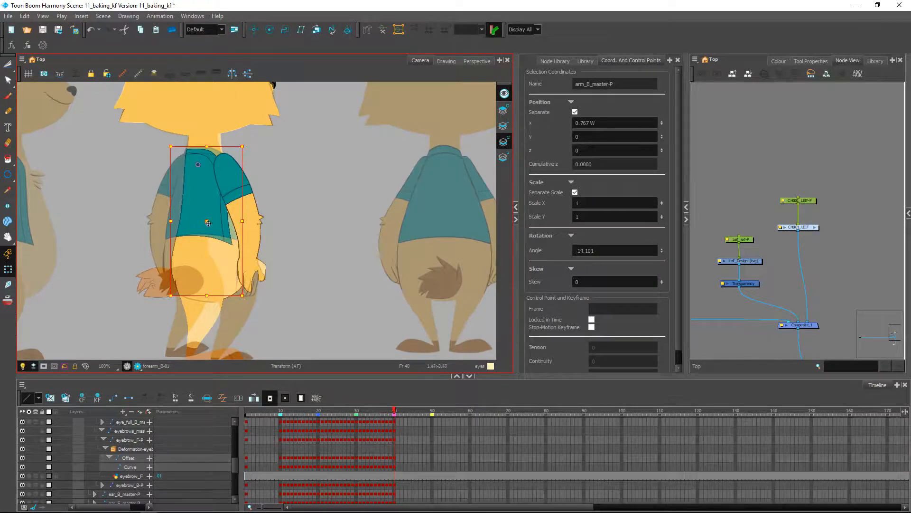
Mirror arm_B_master-P with Scale X -1 and rotate it about 8° along the torso
drag(207, 223, 192, 220)
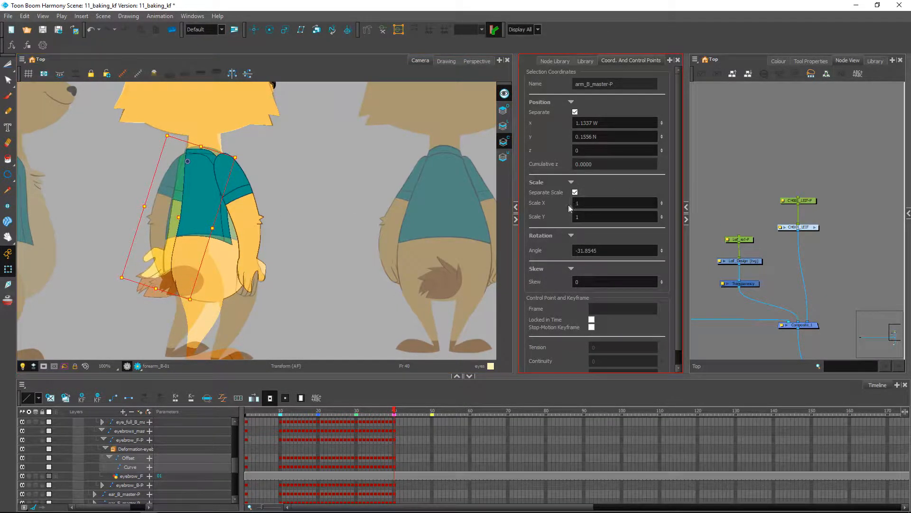
text(-1)
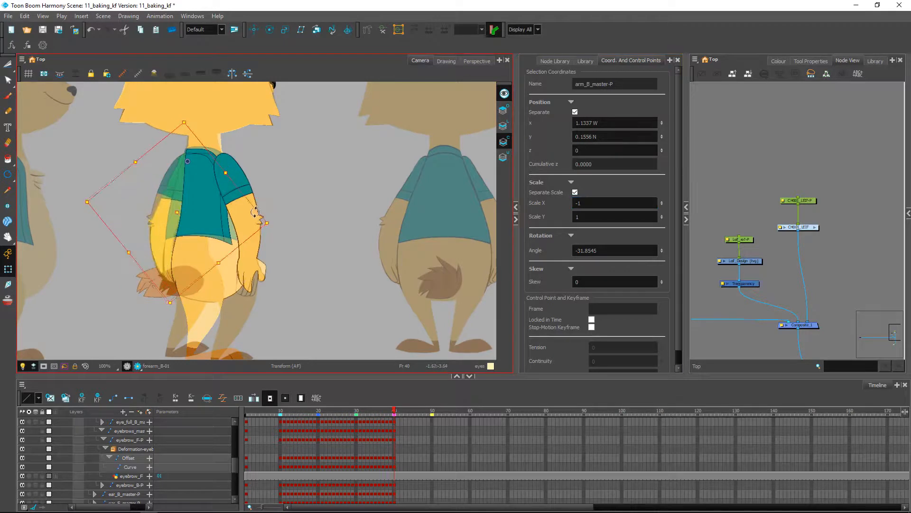
drag(256, 211, 262, 218)
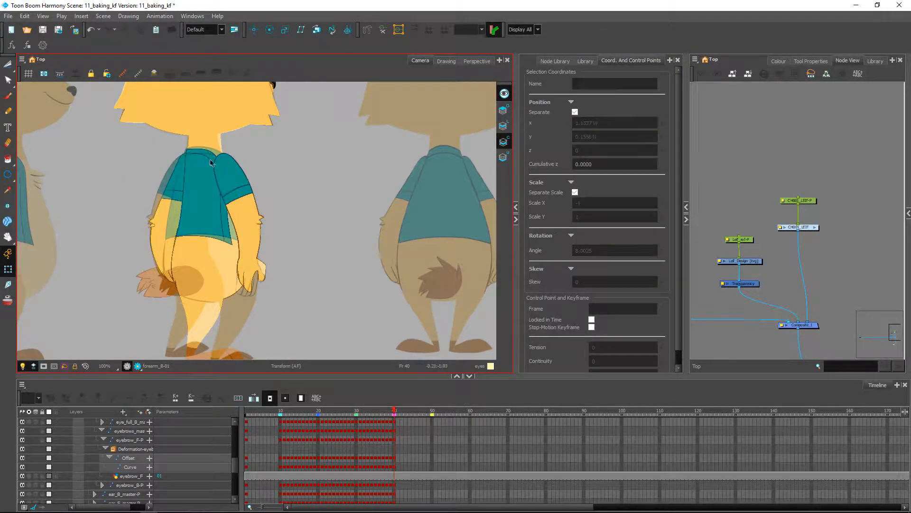
click(180, 180)
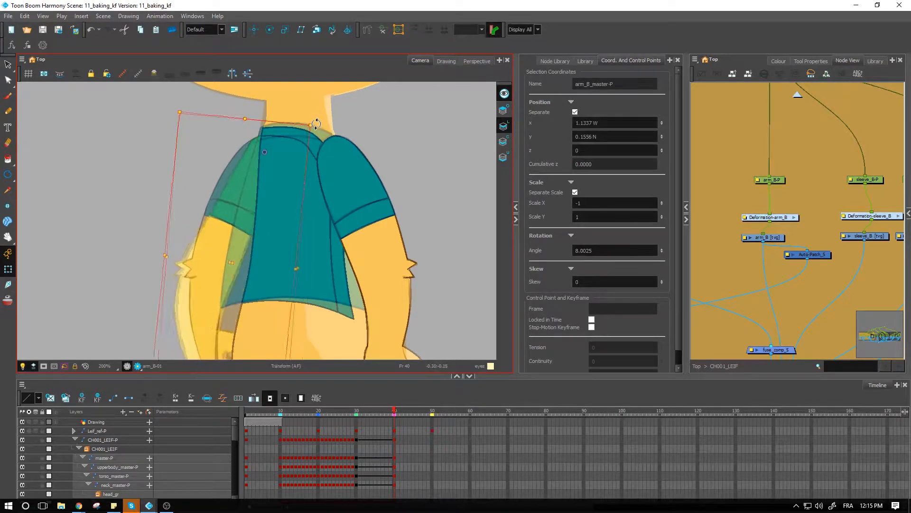
Fit the arm_soft_B envelope and back arm tuft to the arm, then navigate the Node View upward
drag(316, 124, 308, 121)
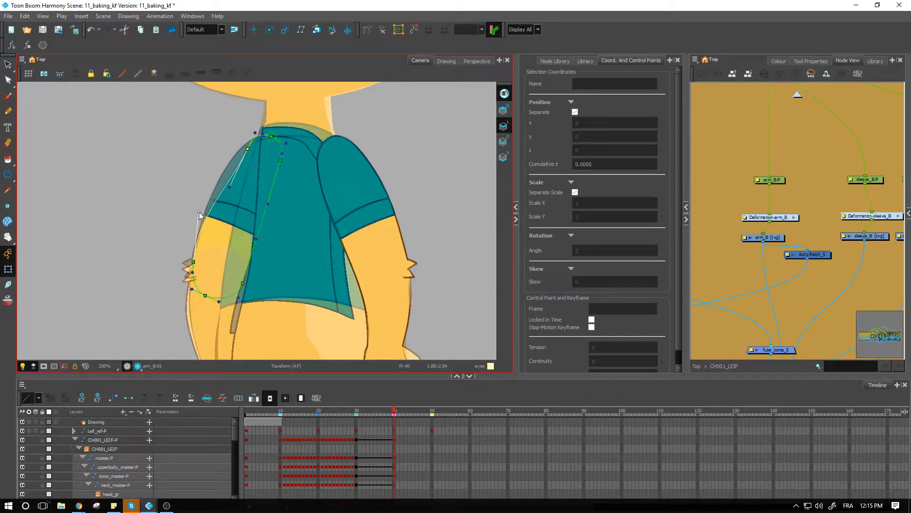
drag(199, 214, 226, 180)
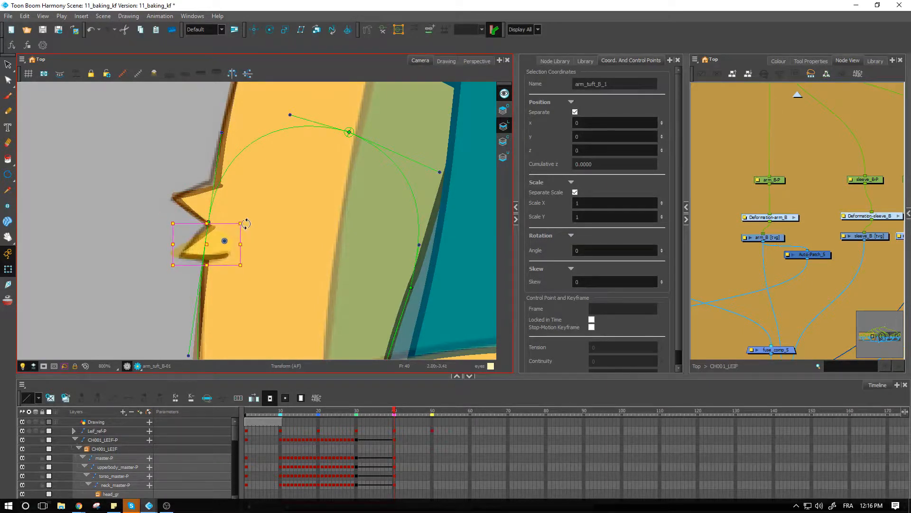
drag(225, 240, 225, 207)
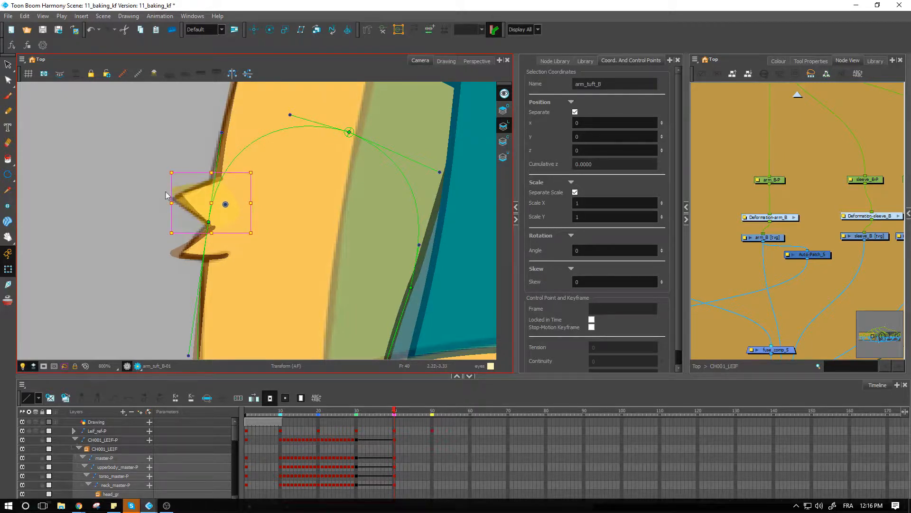
click(261, 207)
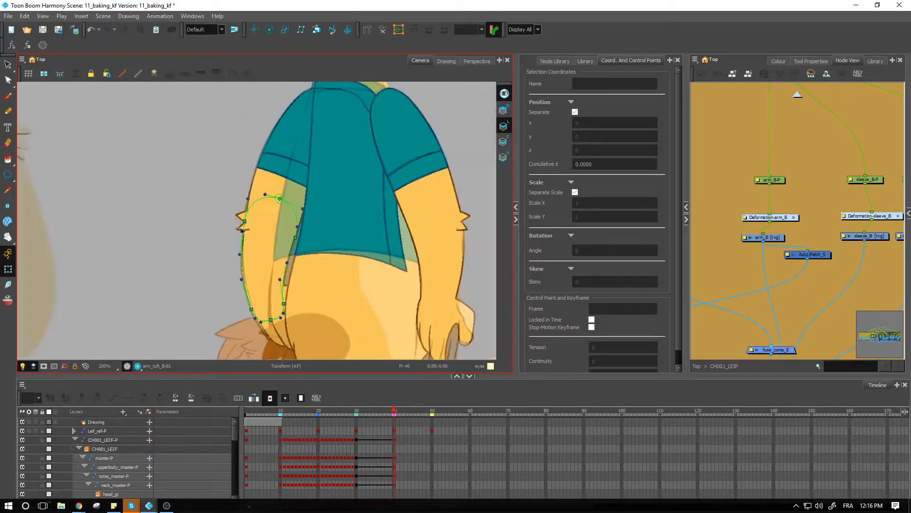
scroll(down, 3)
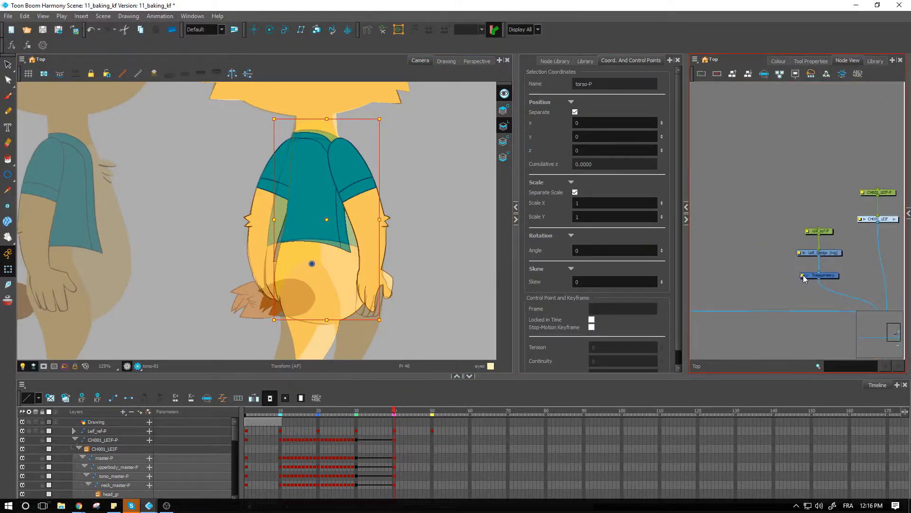
Confirm the Transparency node at 75 and nudge the torso into line with the reference
double_click(820, 275)
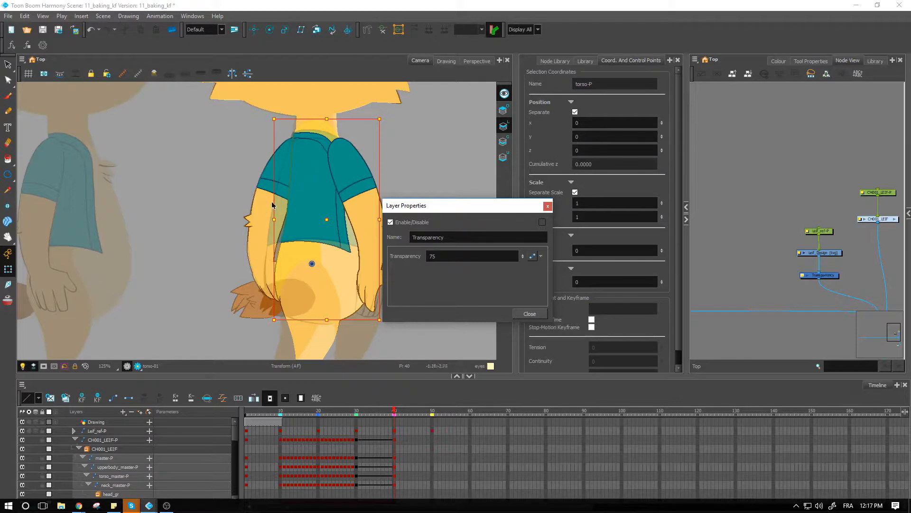
click(528, 313)
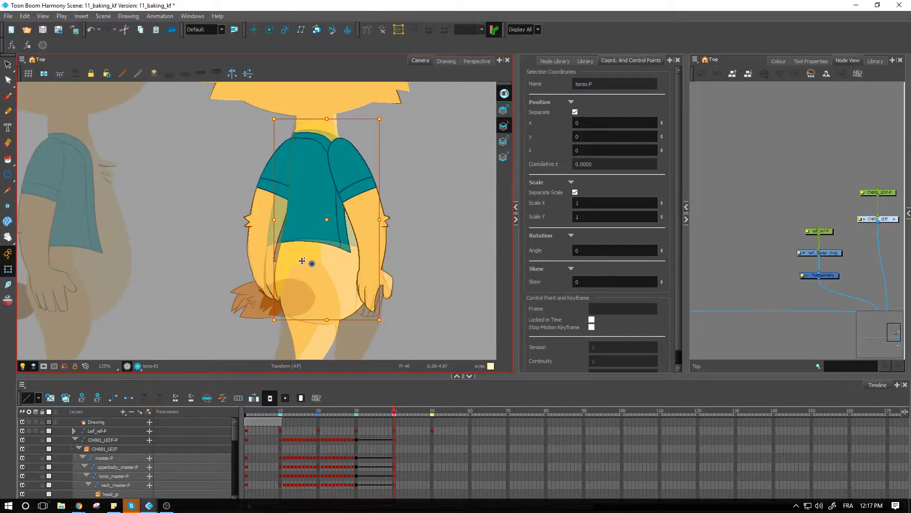
drag(312, 263, 302, 260)
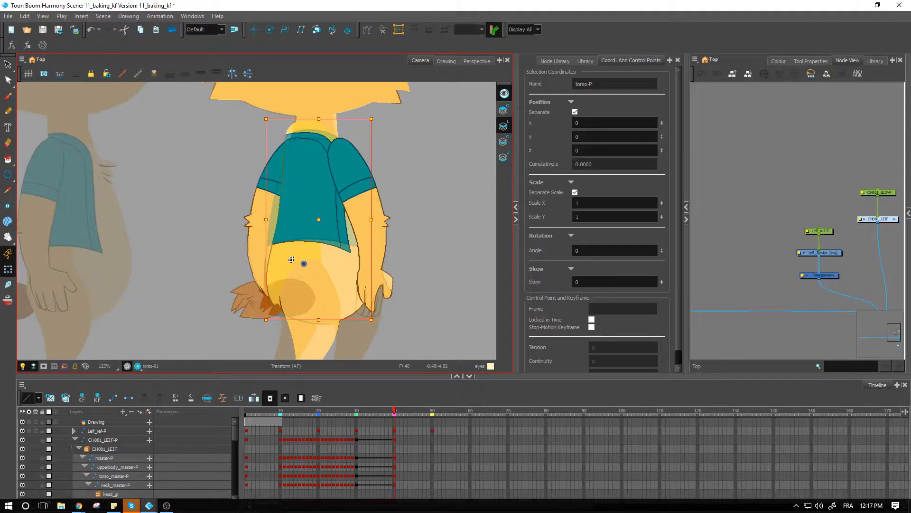
drag(303, 263, 302, 262)
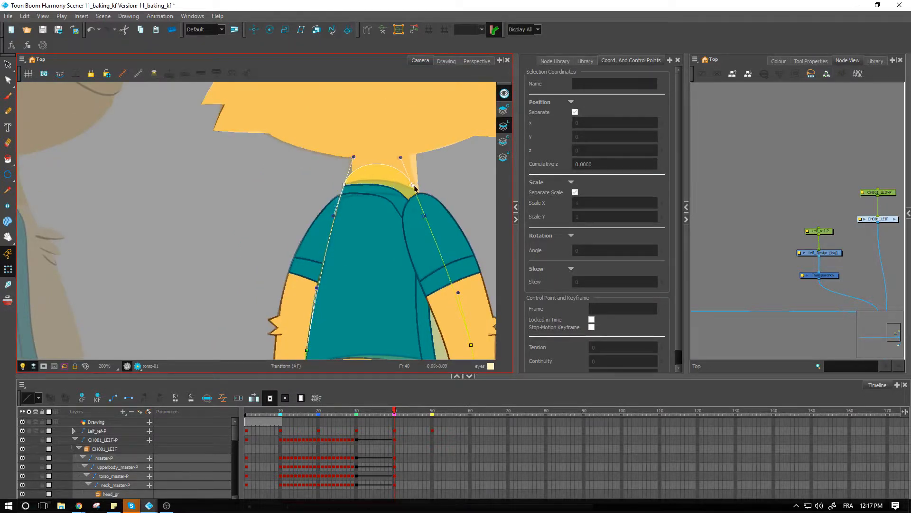
Pull the torso envelope points onto the collar edge and along the vest hem
drag(412, 189, 417, 183)
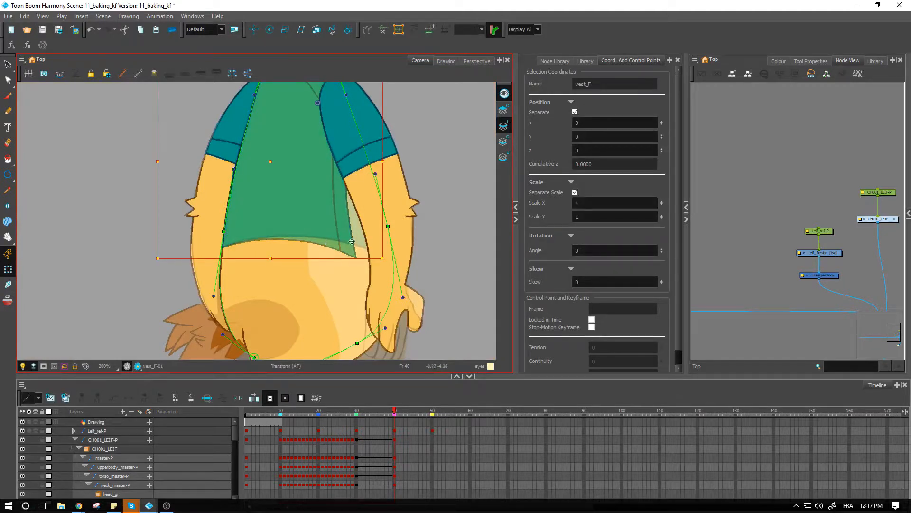
drag(352, 241, 333, 234)
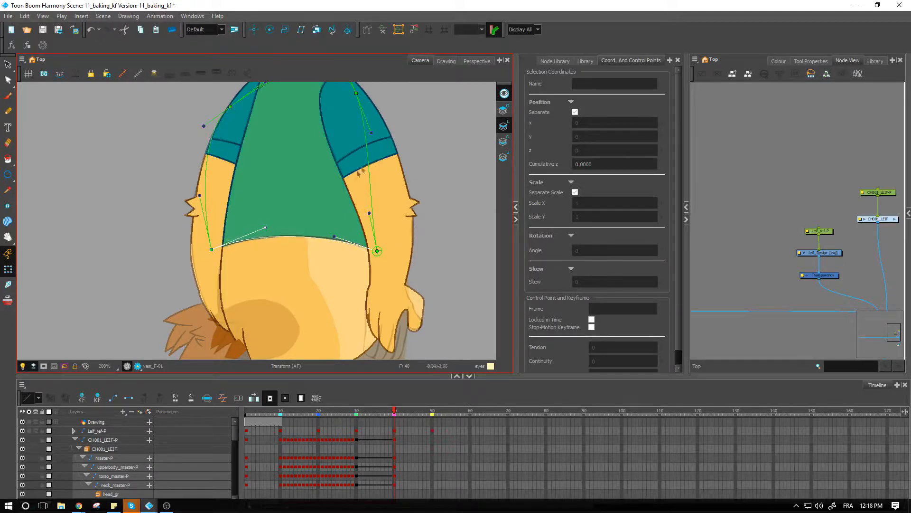
drag(376, 251, 378, 259)
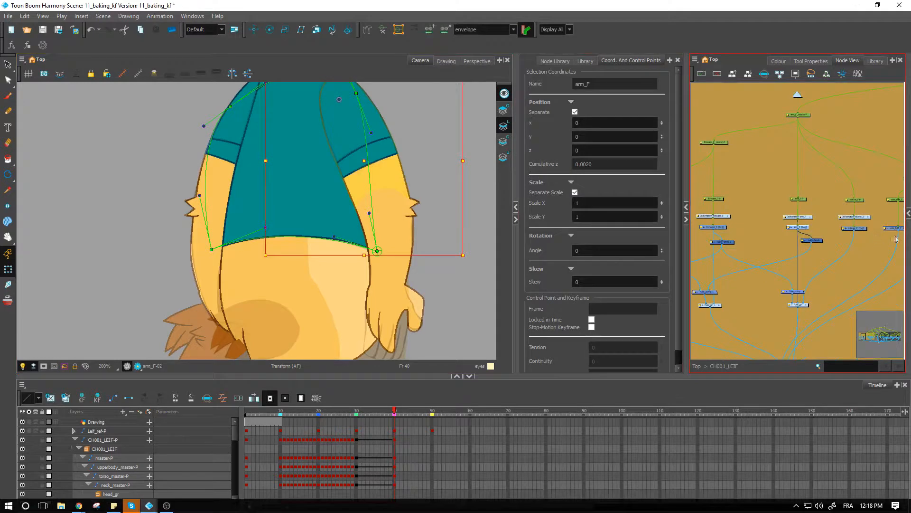
Select the torso deformation chain in the Node View and refine its envelope points
click(714, 227)
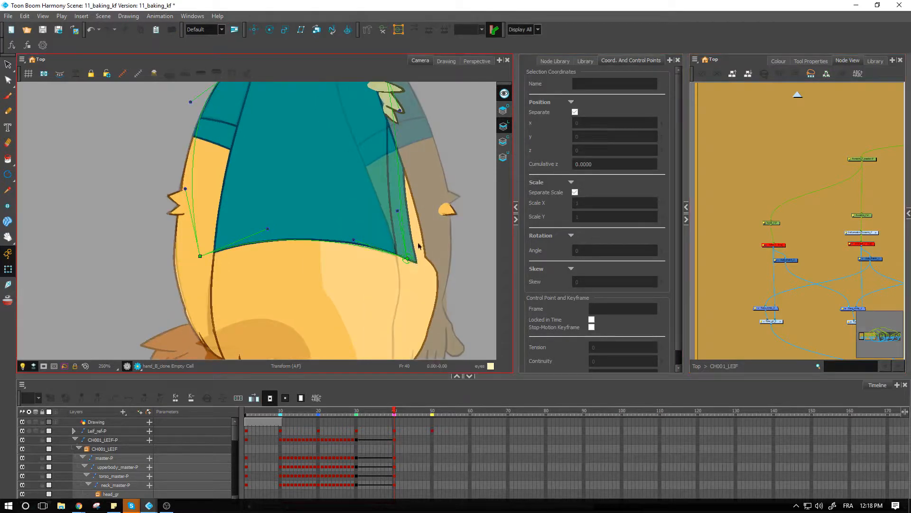
mouse_move(425, 319)
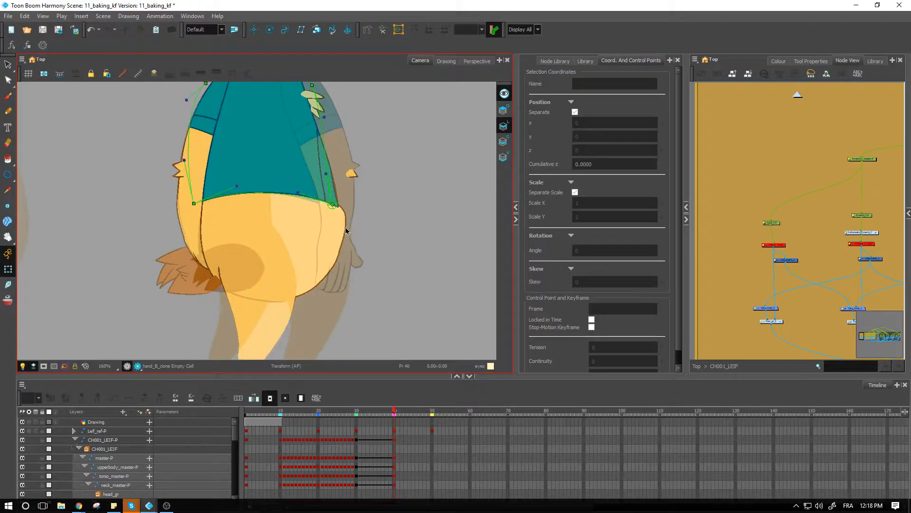
click(282, 216)
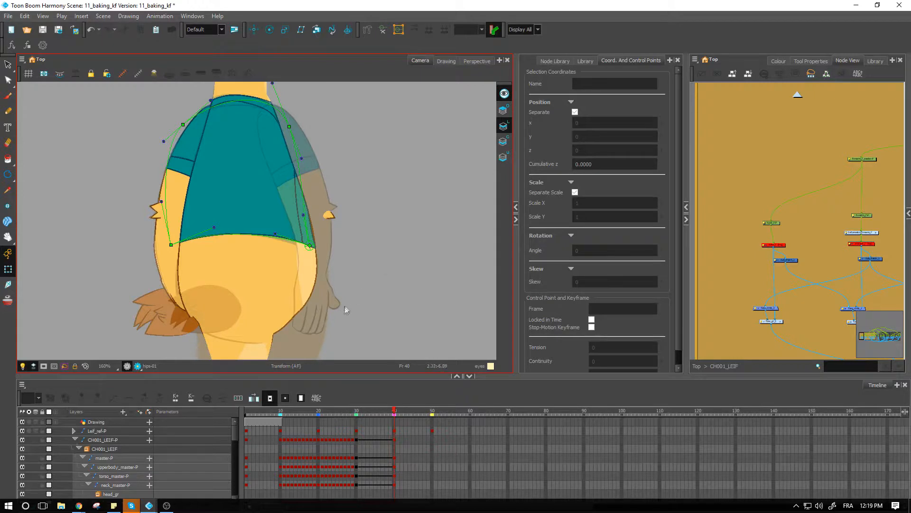
Move thigh_master_F-P beneath the hips and tilt it about 9 degrees
drag(346, 310, 264, 240)
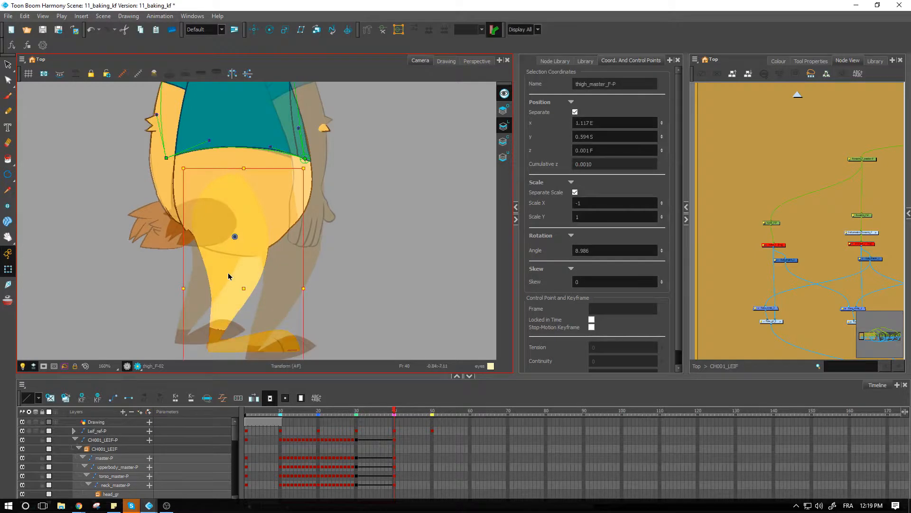
drag(235, 236, 278, 235)
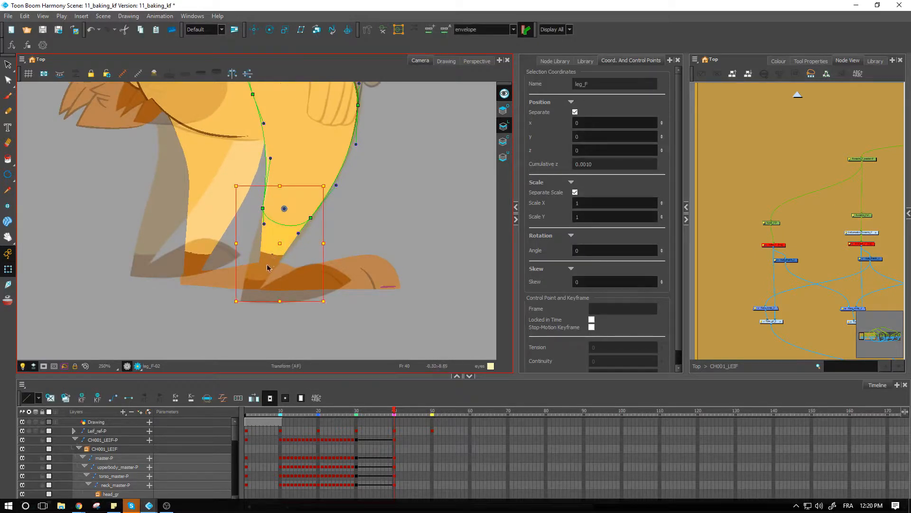
Pull the leg_F envelope down to the ankle, rotate the front foot -21 degrees, and fit foot_F envelope
drag(279, 244, 267, 274)
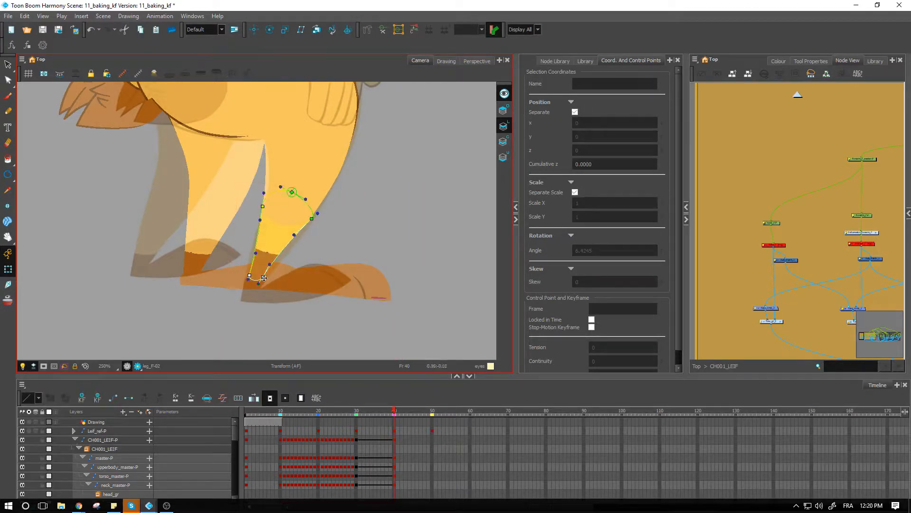
drag(265, 277, 257, 296)
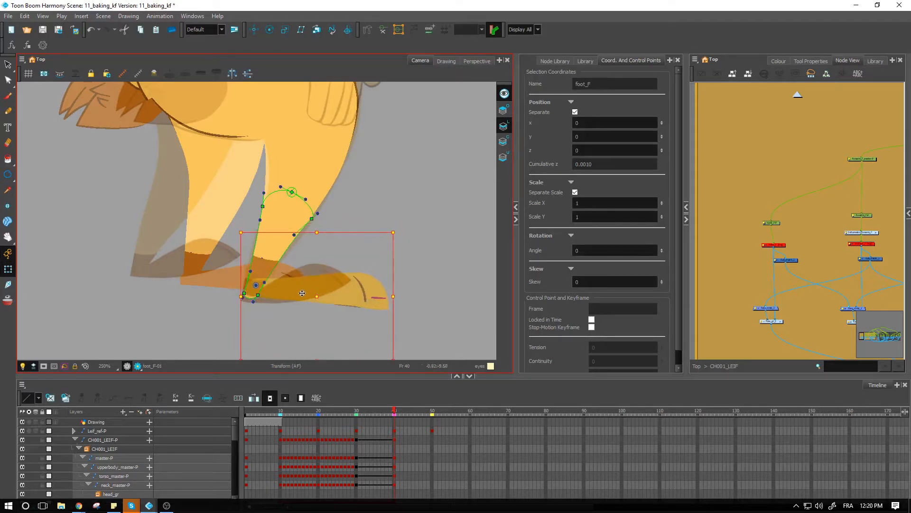
drag(302, 293, 327, 279)
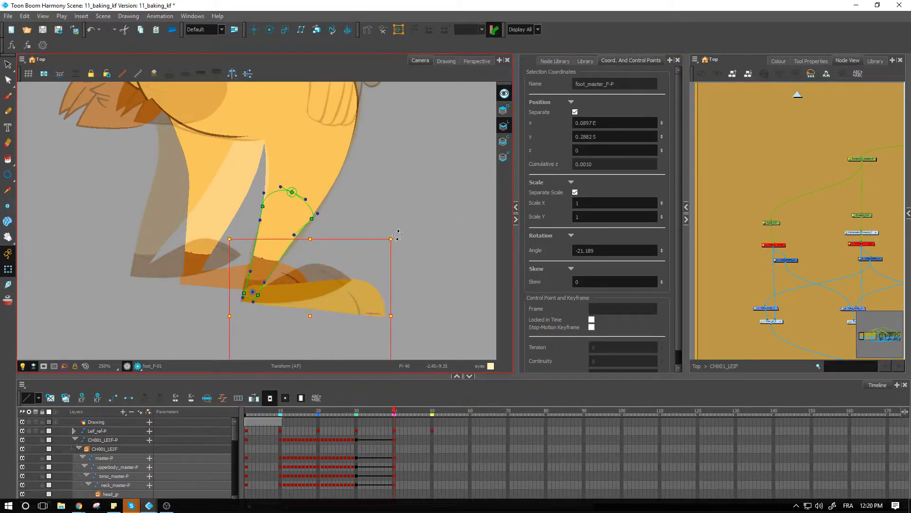
drag(390, 239, 375, 207)
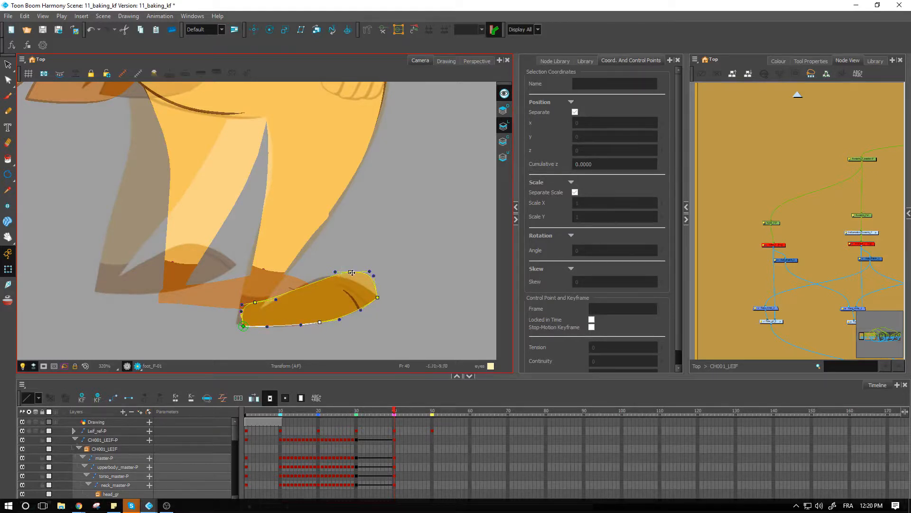
drag(352, 272, 373, 277)
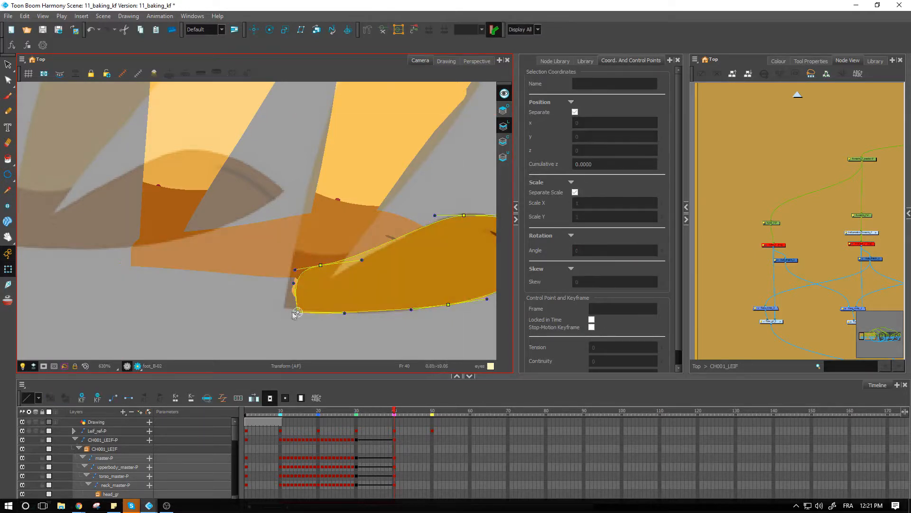
Refine the foot_B-02, ankle_spot_F and thigh_F-02 envelope curves onto the drawing edges
drag(296, 311, 284, 310)
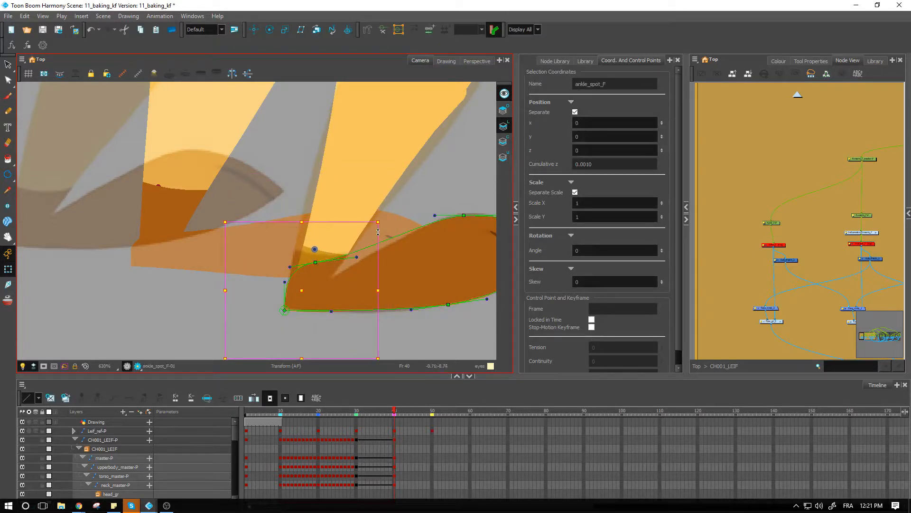
drag(378, 232, 385, 223)
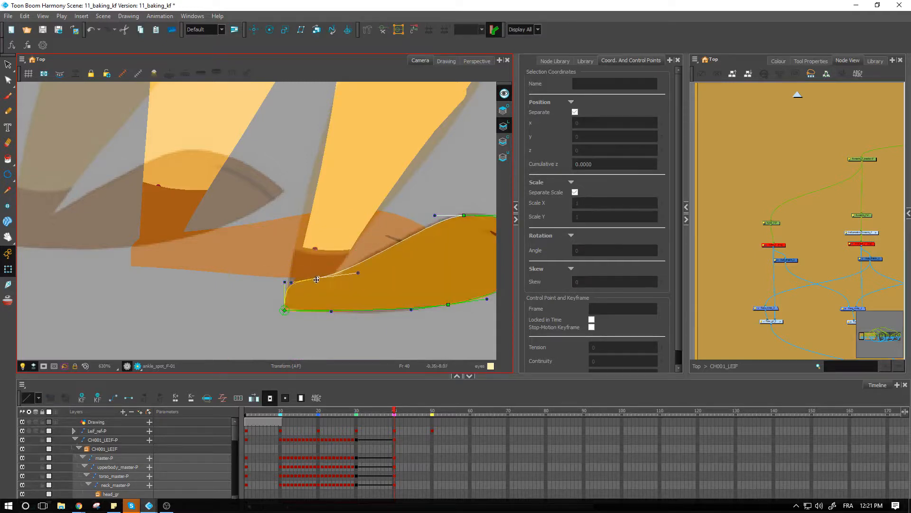
scroll(down, 3)
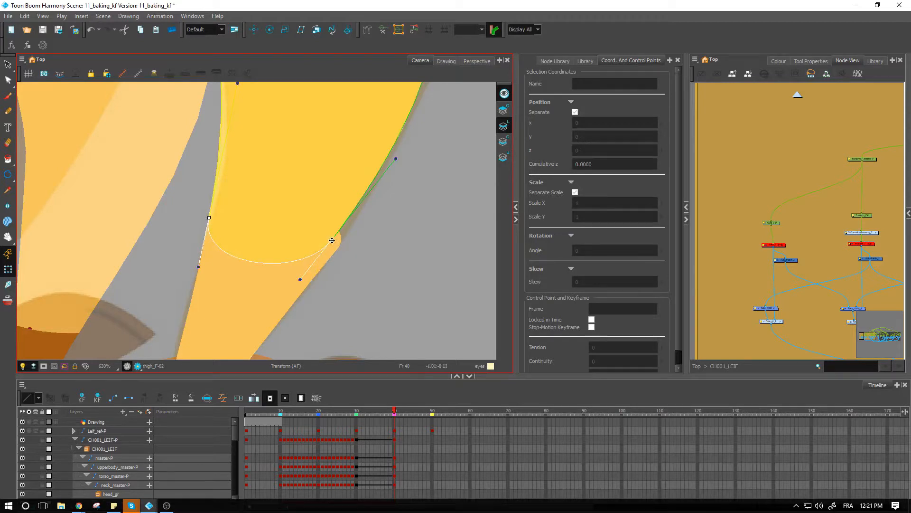
drag(331, 241, 337, 249)
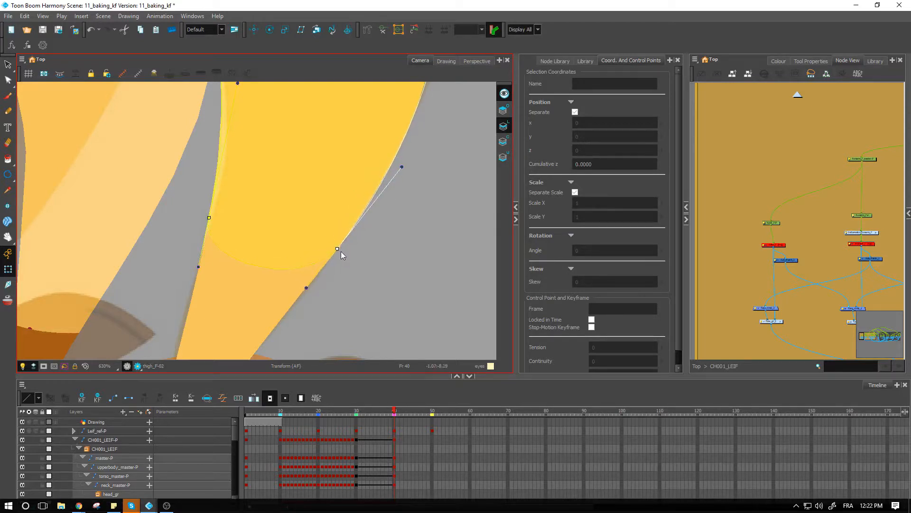
drag(401, 168, 401, 168)
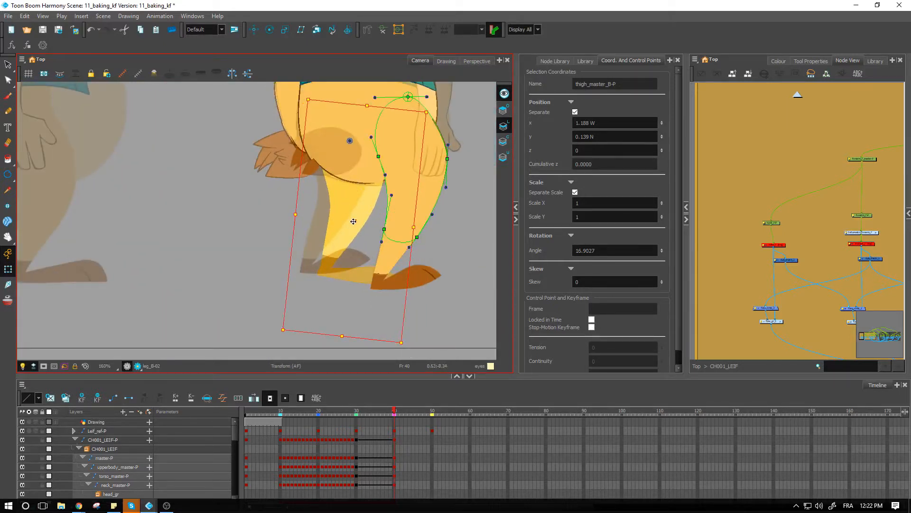
Shift thigh_master_B-P slightly left behind the hips, rotated about 17 degrees
drag(353, 221, 338, 217)
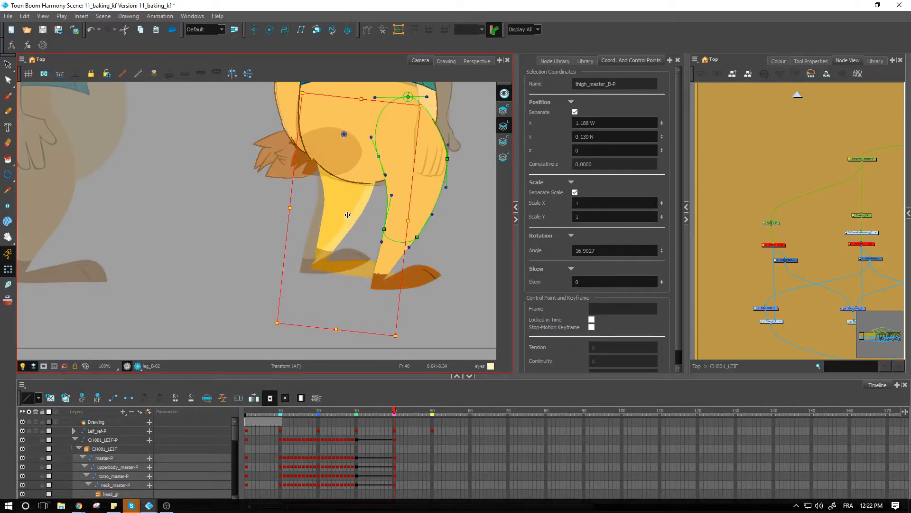
drag(347, 214, 385, 349)
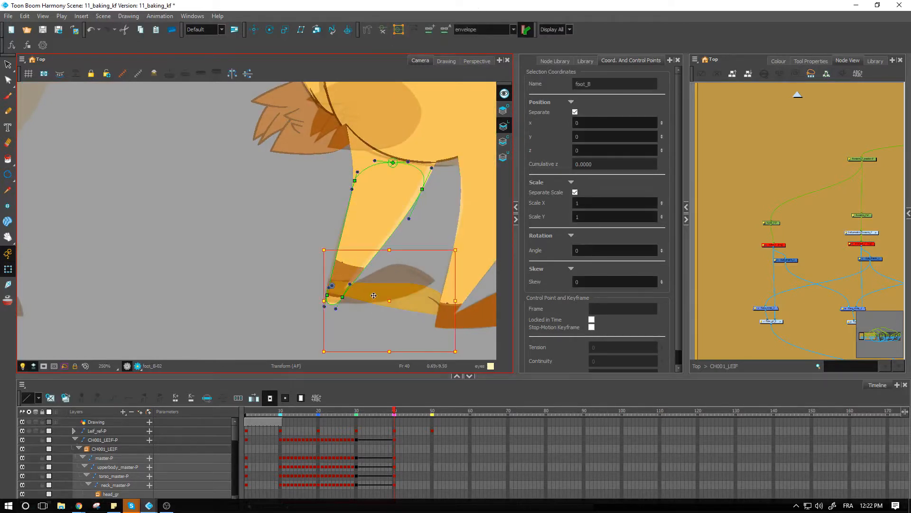
At frame 40, fit the back foot, toes, ankle-spot and leg deformer curves to their outlines
drag(374, 295, 372, 307)
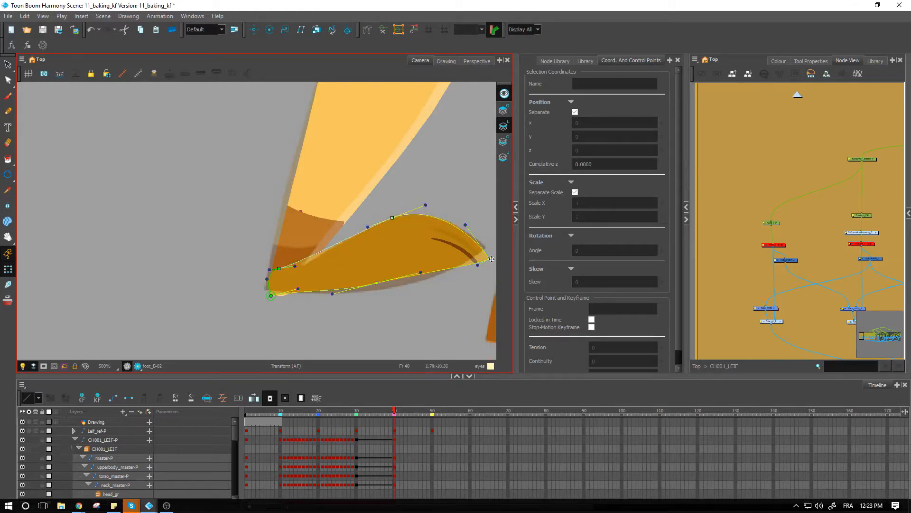
drag(492, 258, 485, 247)
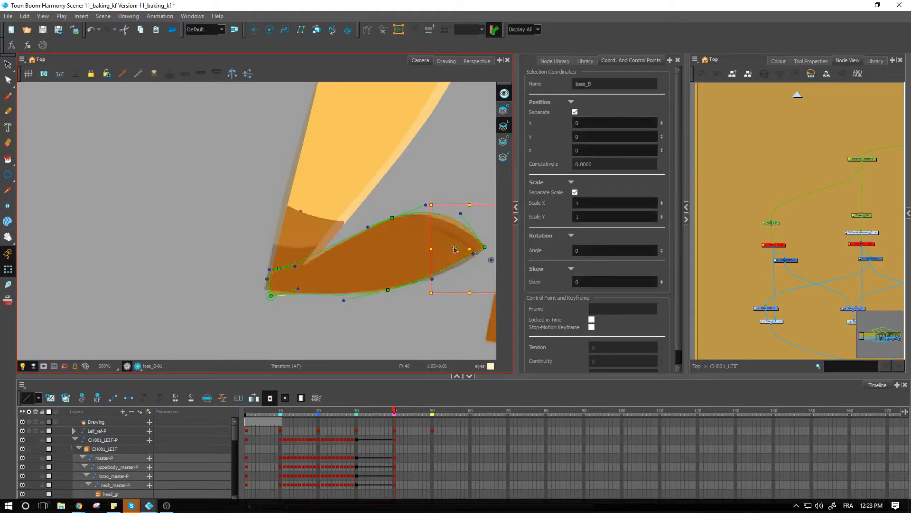
drag(455, 248, 456, 243)
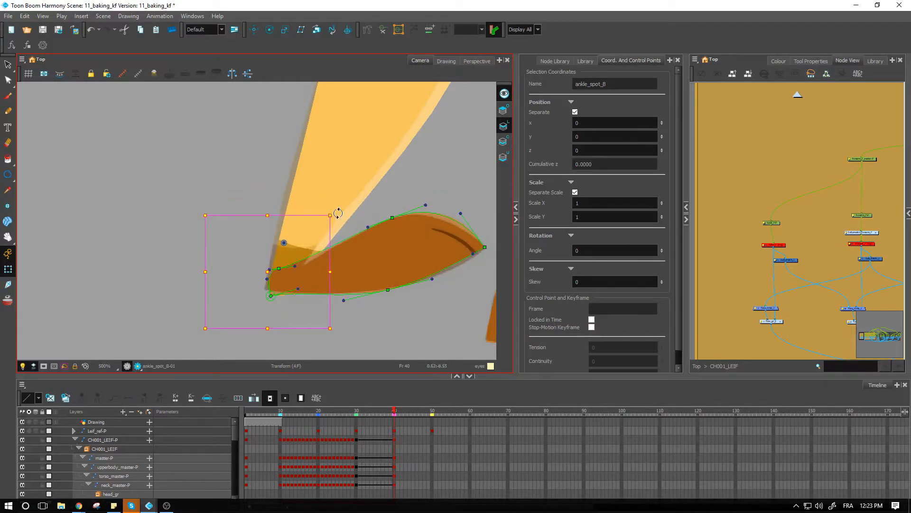
drag(338, 212, 334, 218)
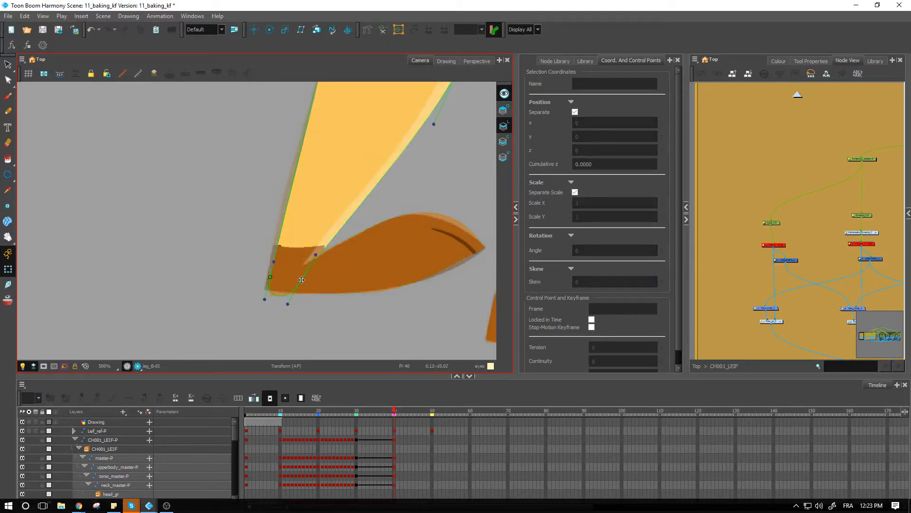
drag(301, 279, 267, 294)
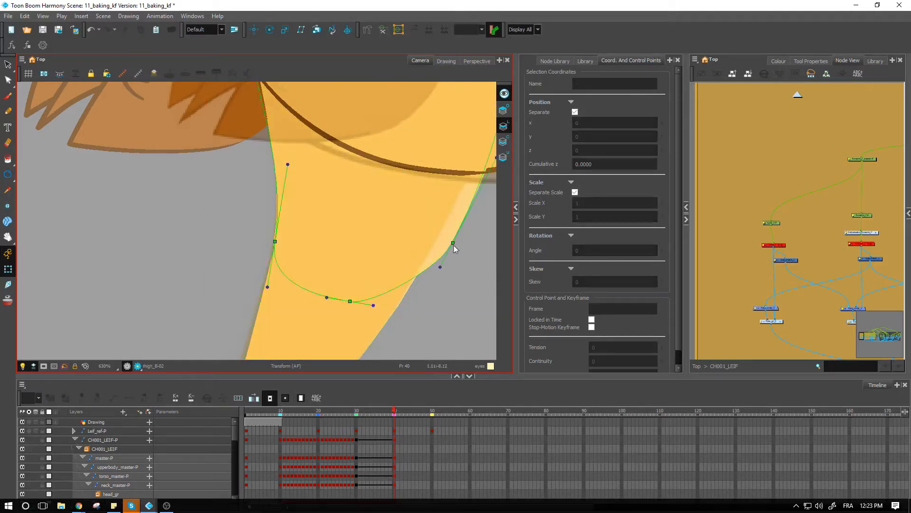
Finish the thigh curve and drag the crotch_line points and handles along the buttock crease
drag(452, 243, 427, 258)
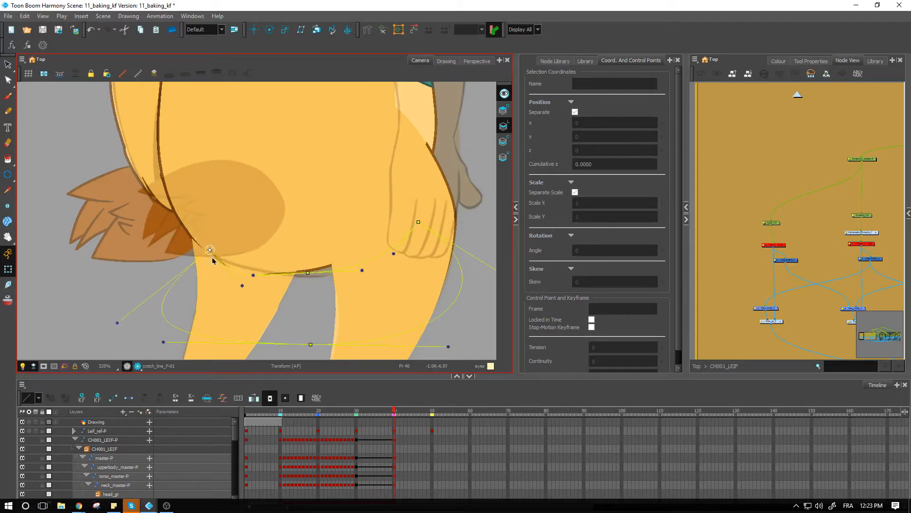
drag(210, 249, 213, 253)
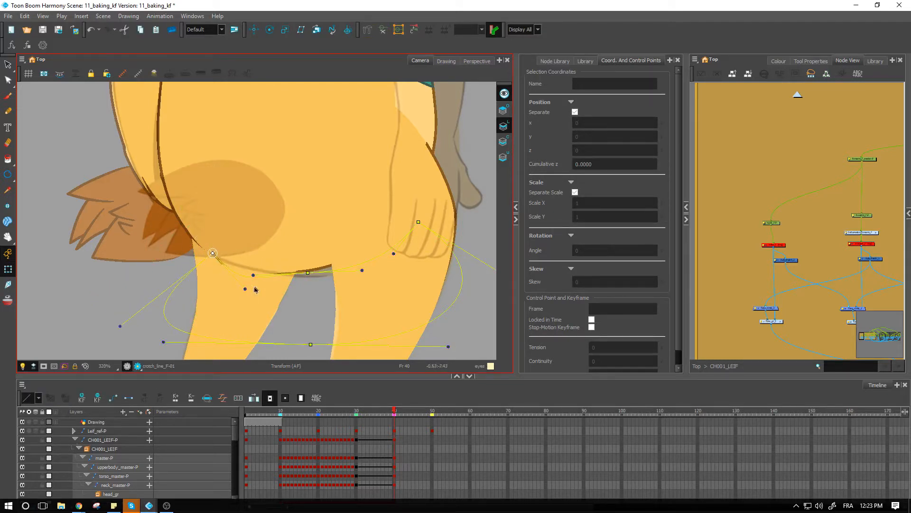
drag(237, 275, 254, 274)
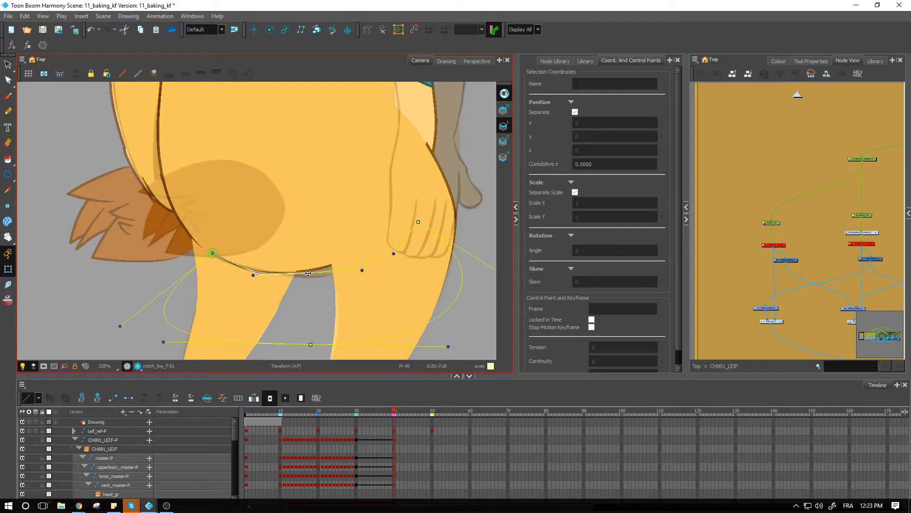
drag(308, 273, 326, 269)
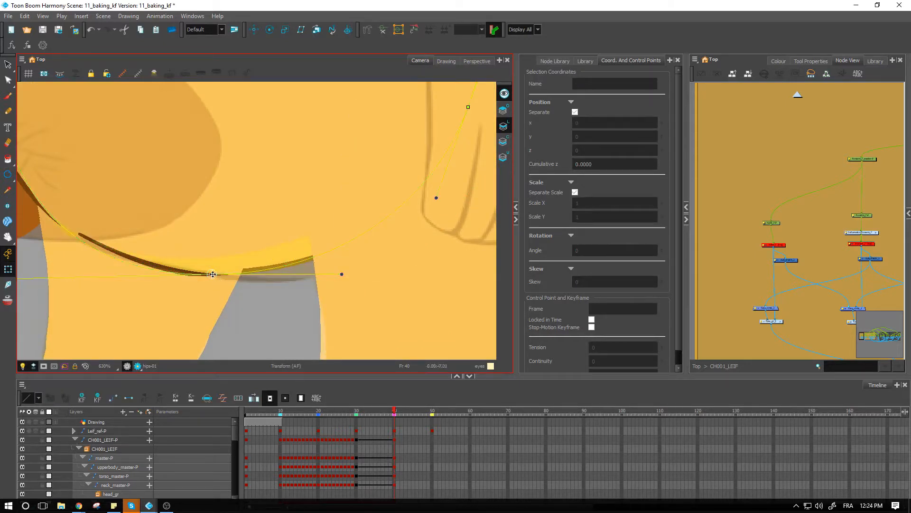
drag(213, 274, 251, 297)
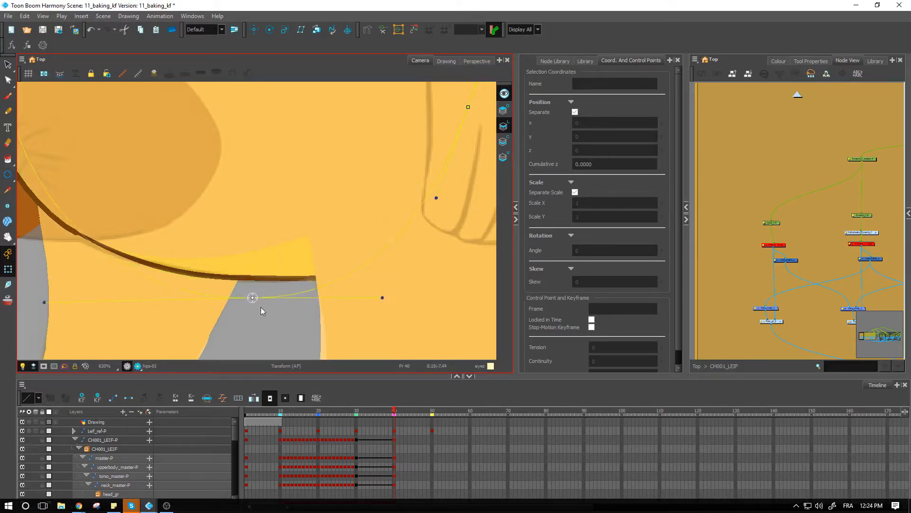
scroll(down, 3)
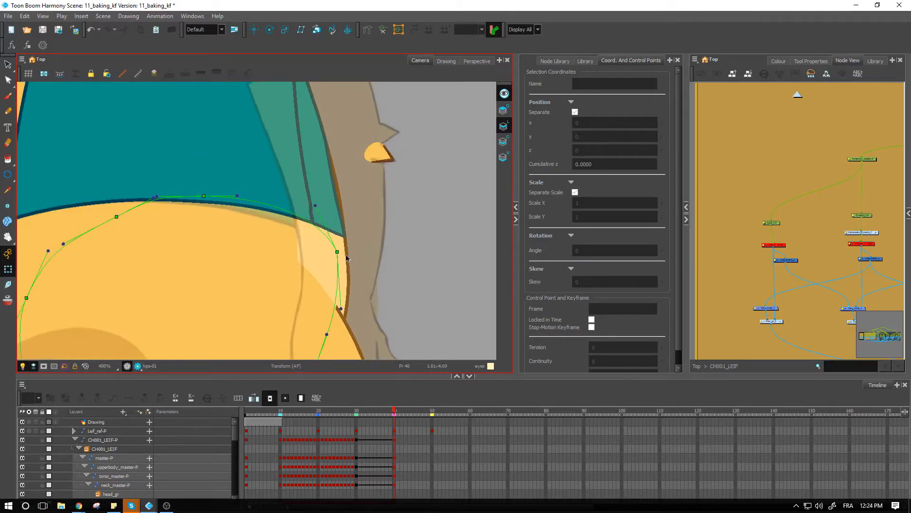
Shape the hip deformer around the shirt edge and body side, and match the torso deformer to the shirt
drag(337, 252, 355, 252)
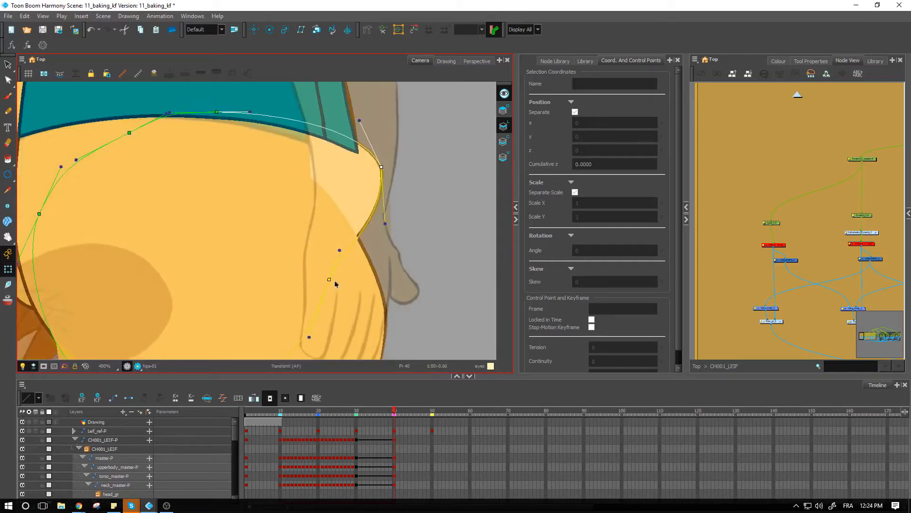
drag(328, 279, 384, 306)
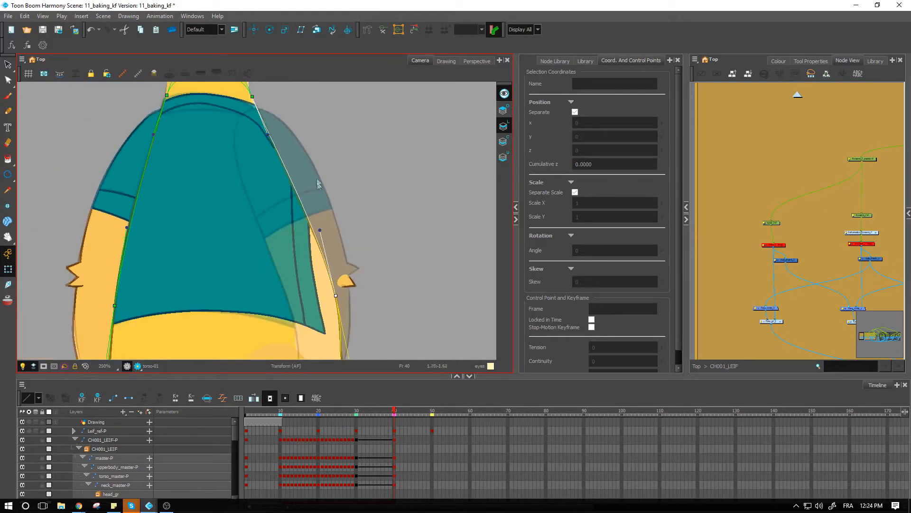
drag(253, 96, 248, 97)
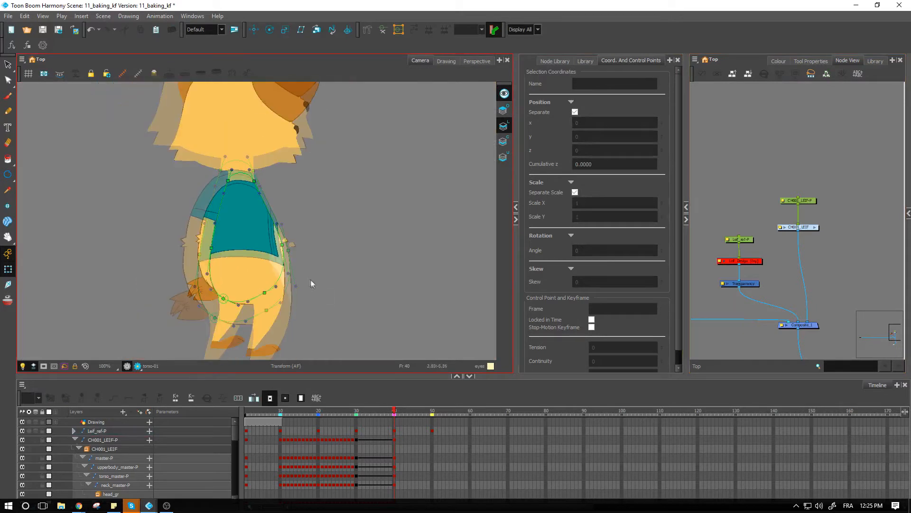
Reselect crotch_line and pull its curve along the buttock edge at frame 40
click(268, 256)
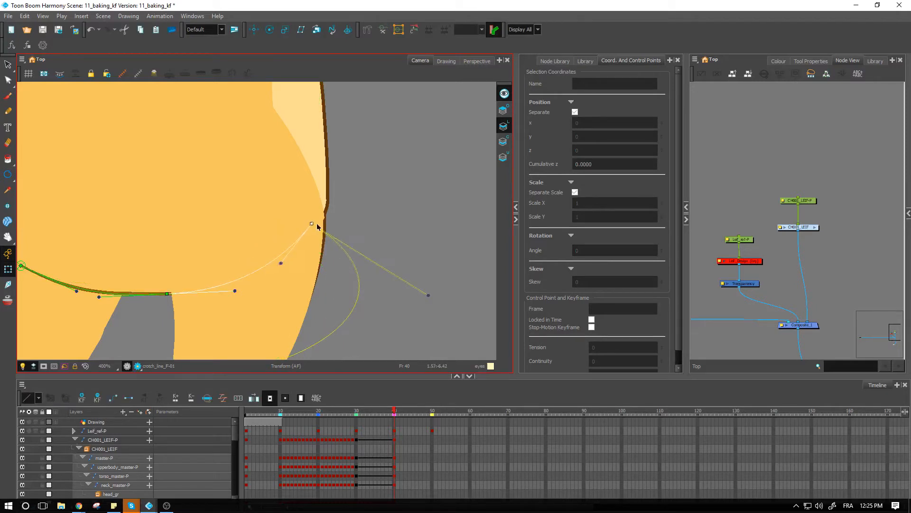
drag(312, 223, 320, 219)
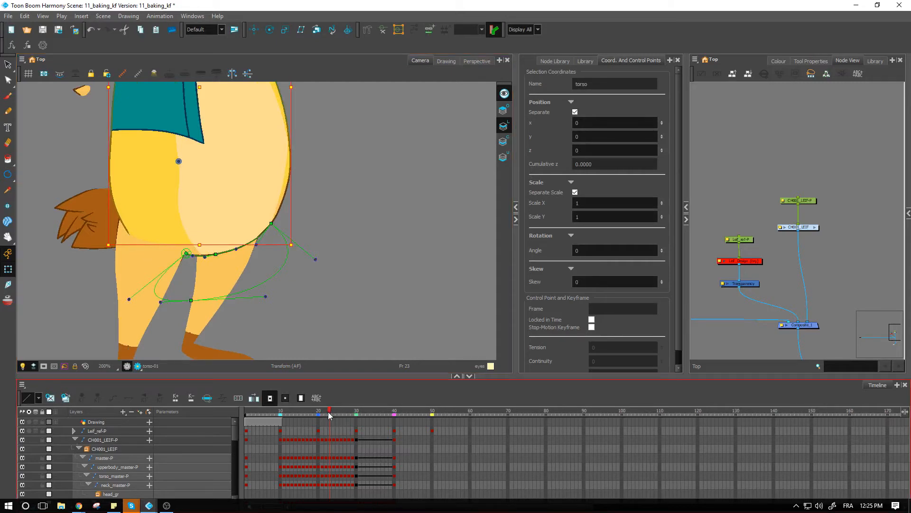
Scrub from frame 23 through 29 and 36 to frame 40 to check hip in-betweens
drag(328, 412, 360, 411)
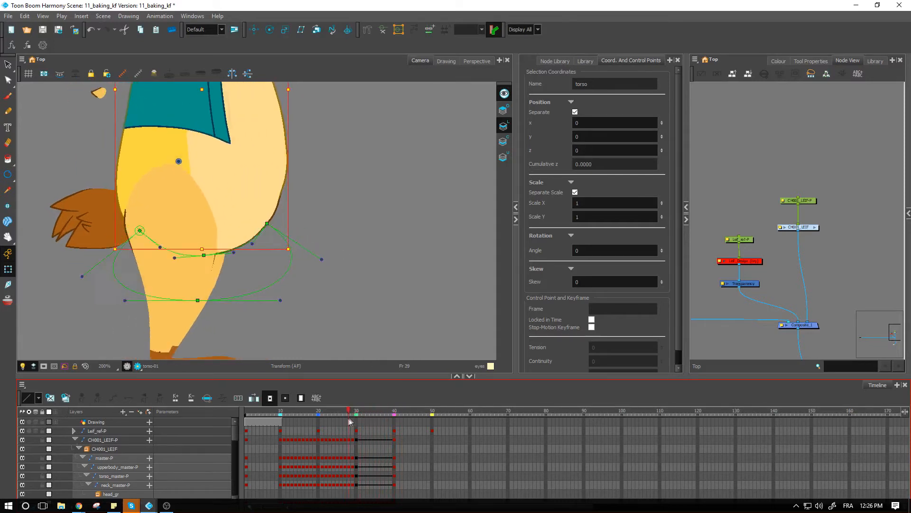
click(378, 410)
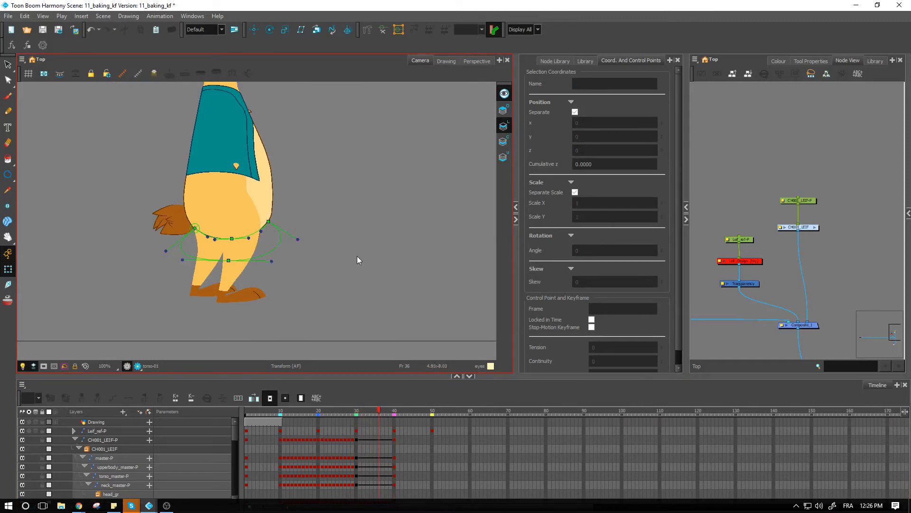
mouse_move(350, 362)
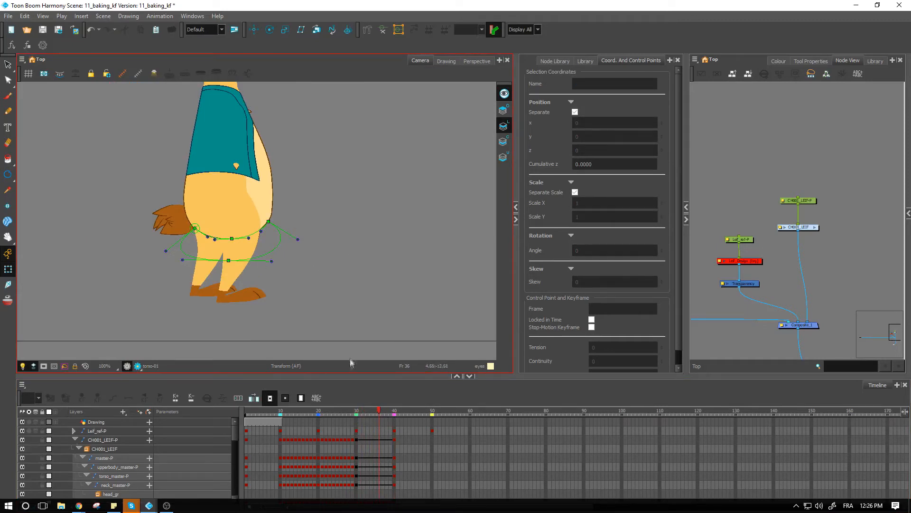
drag(195, 228, 189, 236)
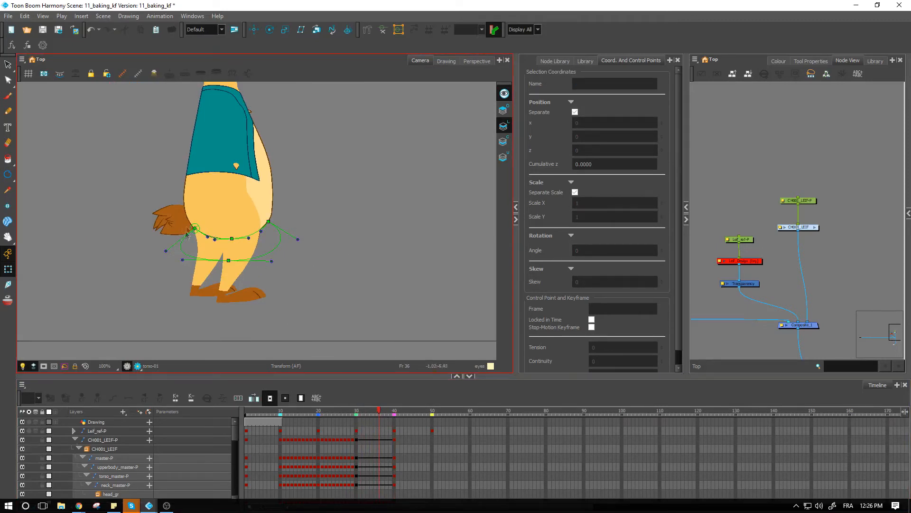
click(377, 411)
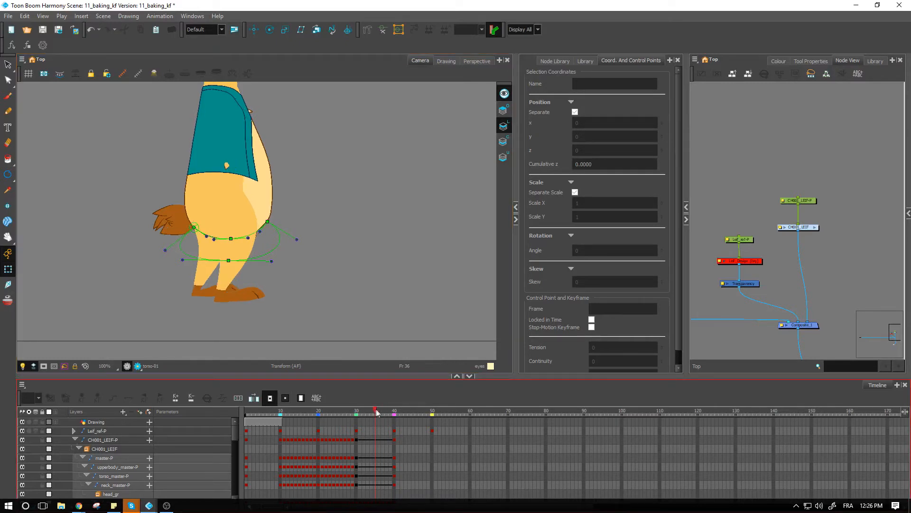
click(399, 411)
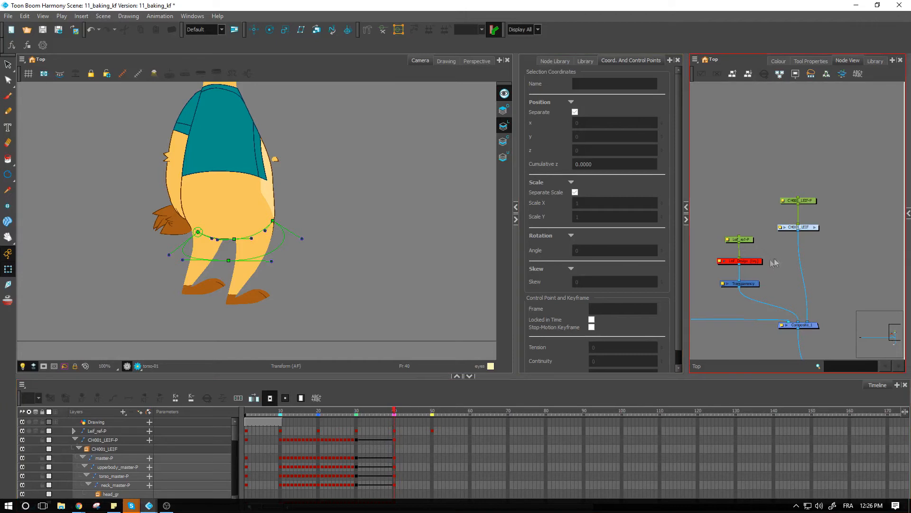
Zoom out to show the whole mid-turn character at frame 37
click(738, 238)
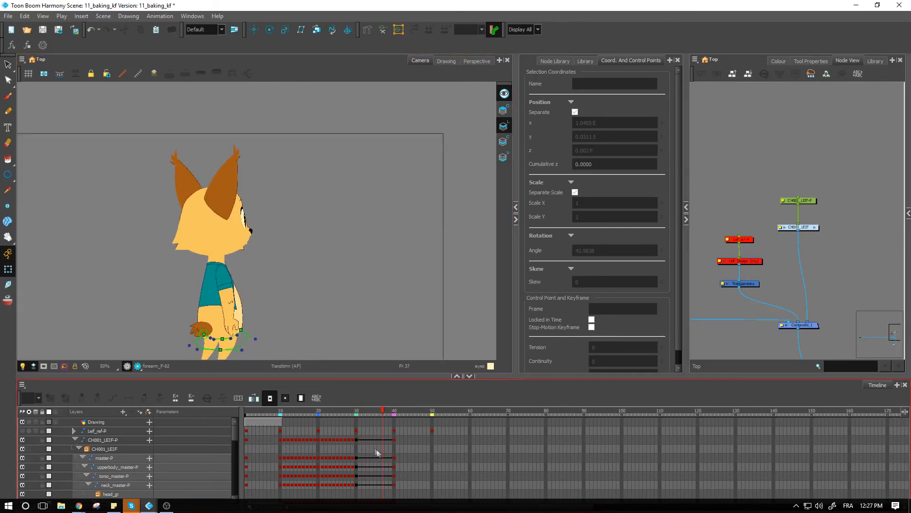
Select the arm_B_master-P track at frame 35 to inspect its scale and angle values
click(394, 410)
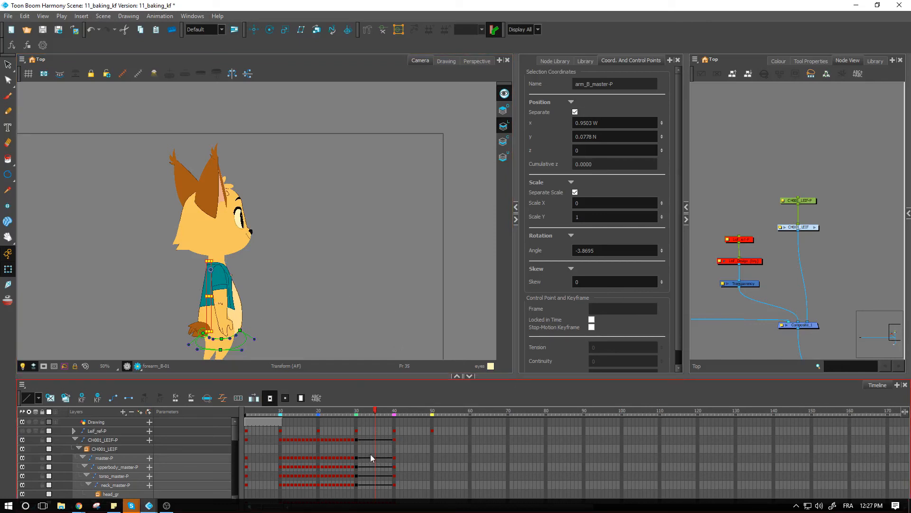
mouse_move(372, 455)
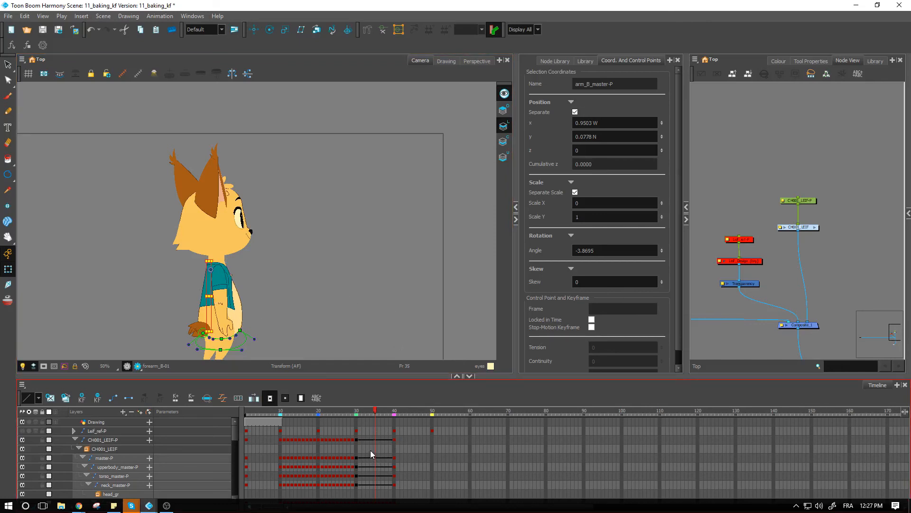